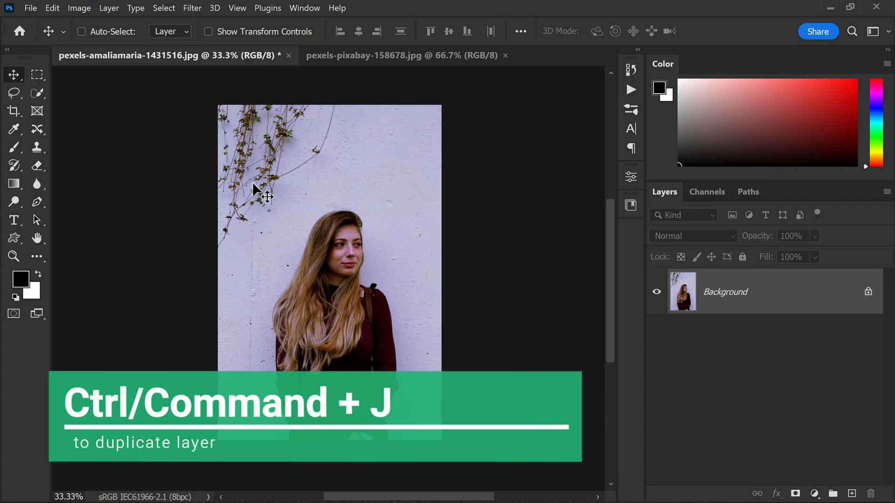
Duplicate the portrait as Layer 1 and remove the hanging vines with Content-Aware Fill.
key("Ctrl+J")
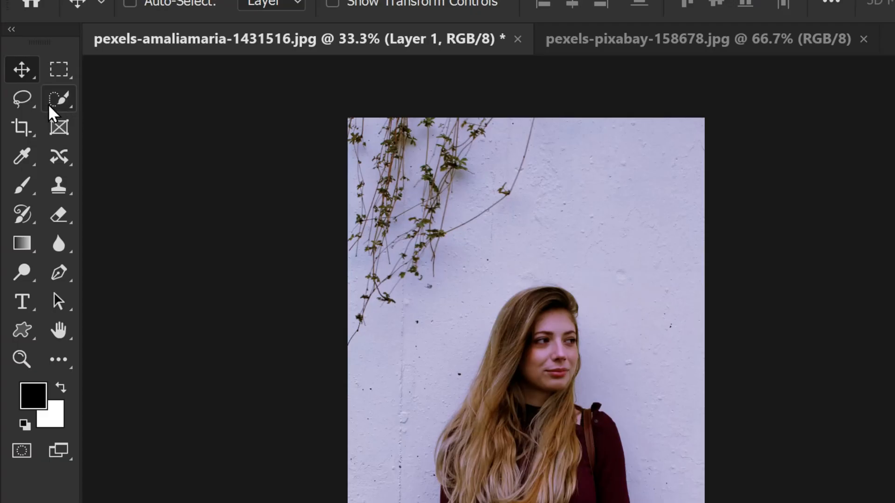
left_click(20, 97)
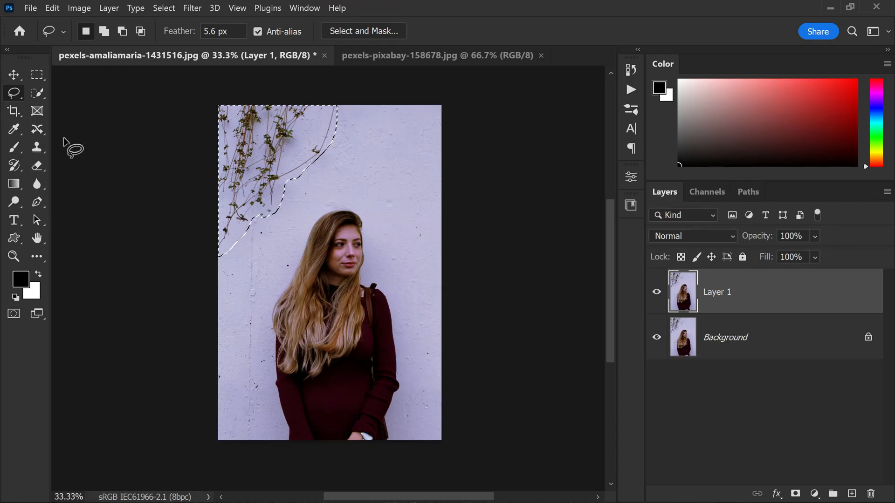
left_click(52, 8)
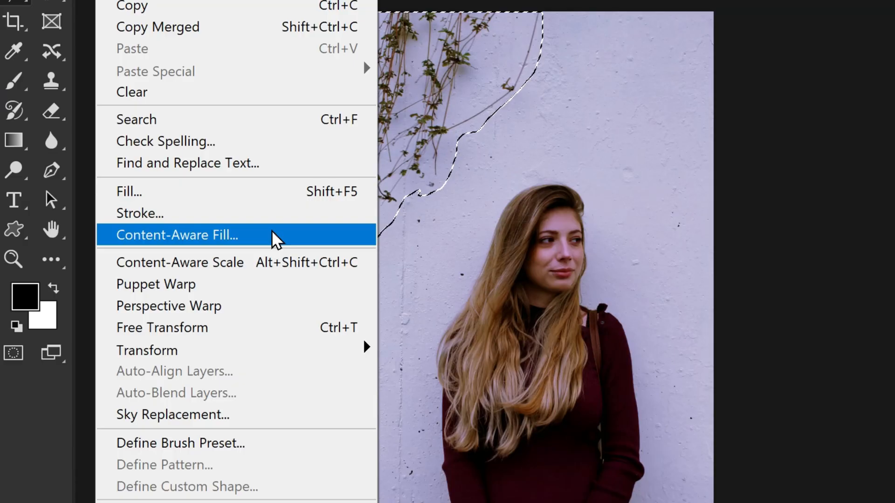
left_click(176, 235)
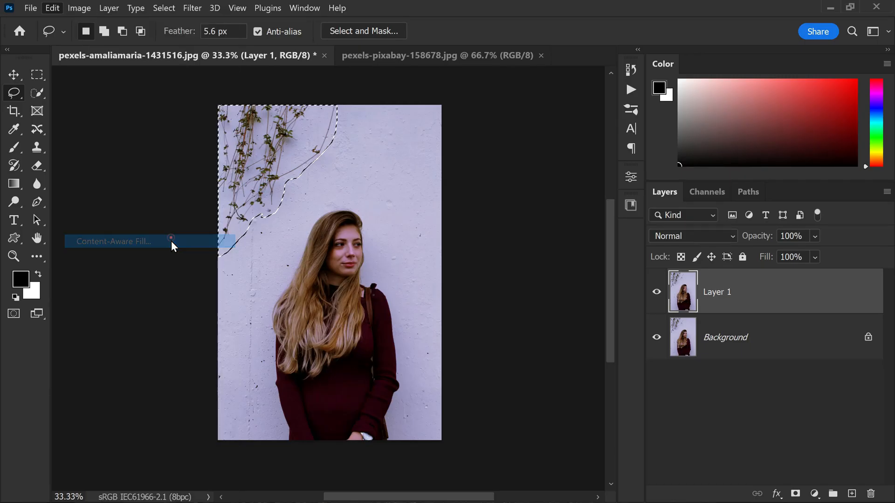
left_click(114, 242)
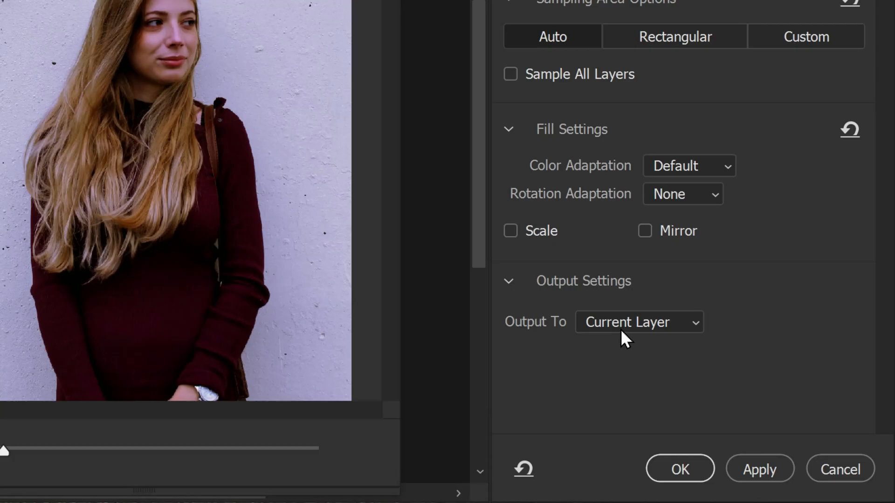
left_click(634, 336)
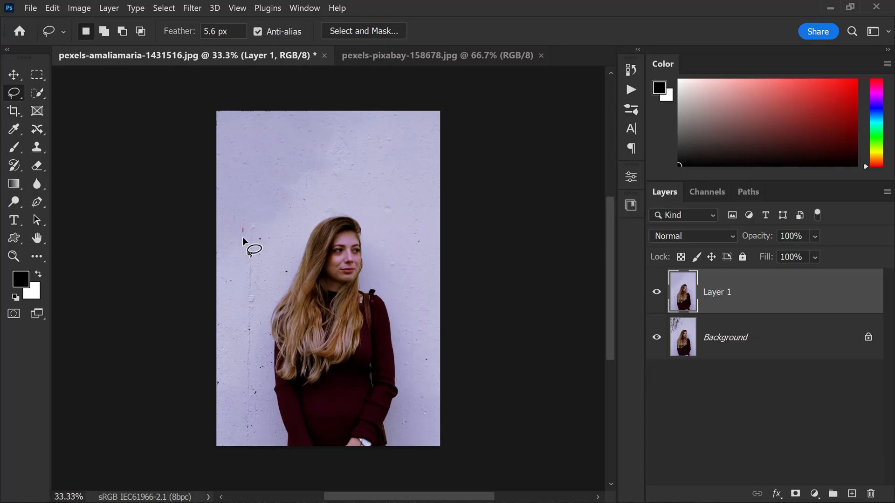
Lasso the thin vertical wall crack left of the woman and remove it with Content-Aware Fill.
left_click_drag(242, 231, 242, 451)
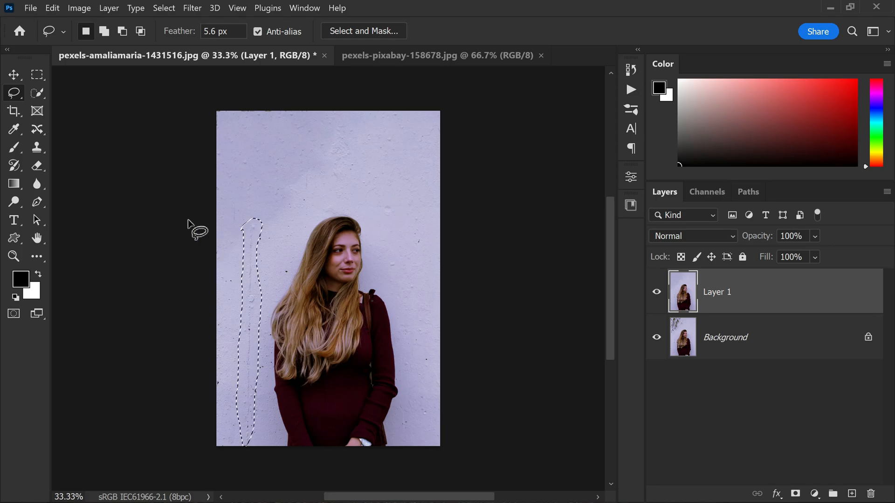
left_click(52, 8)
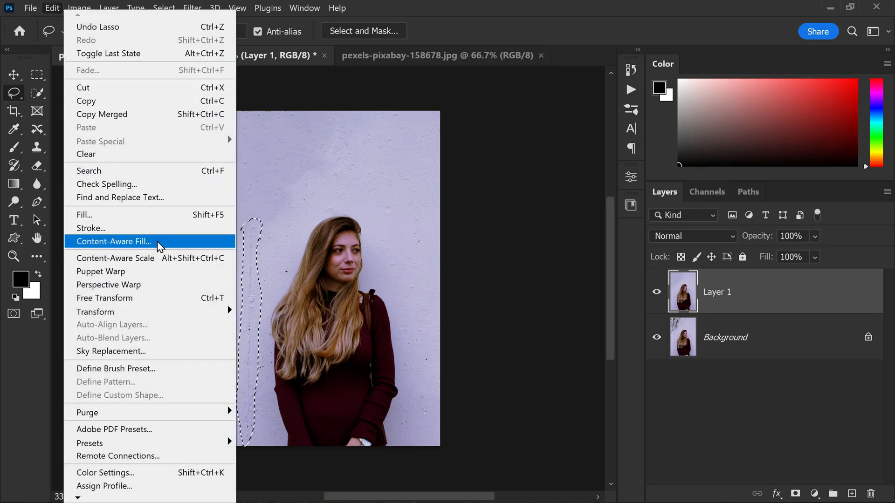
left_click(114, 242)
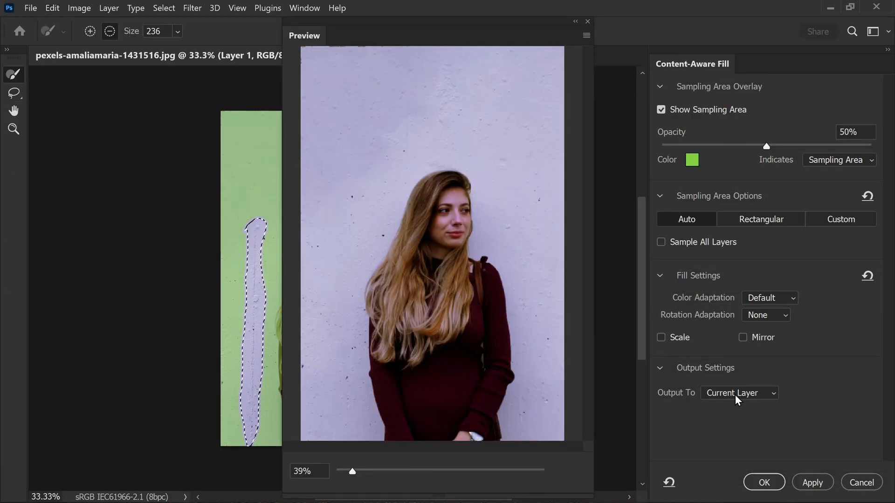
left_click(764, 482)
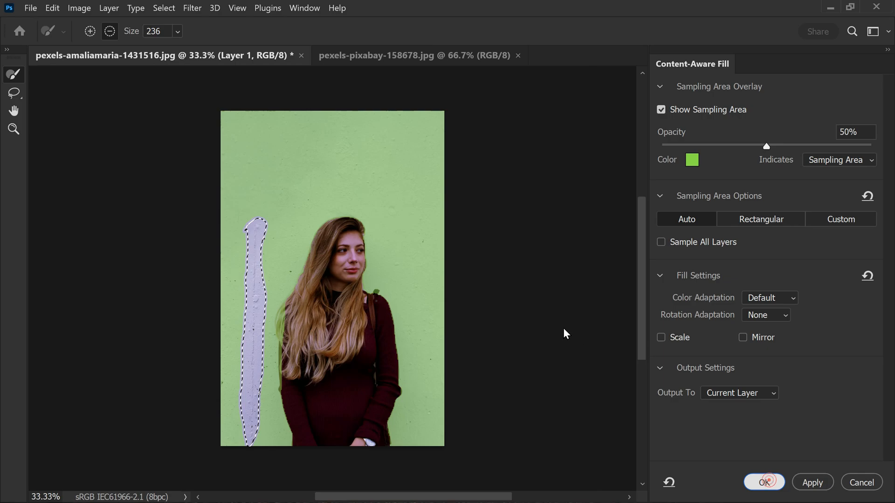
left_click(763, 483)
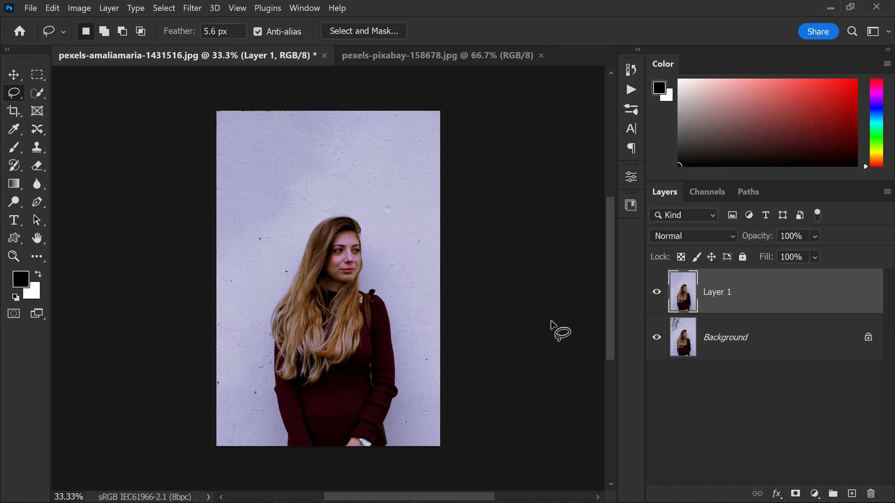
mouse_move(722, 301)
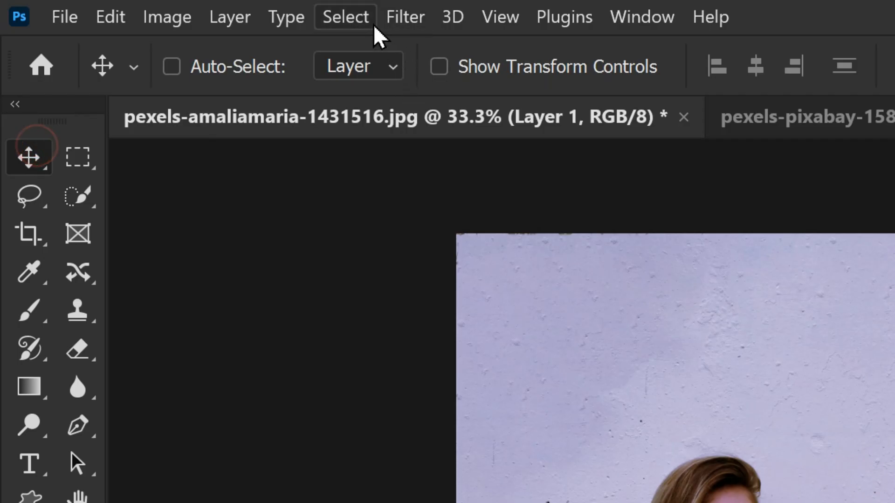
In Select and Mask, auto-select the woman as the subject.
left_click(345, 17)
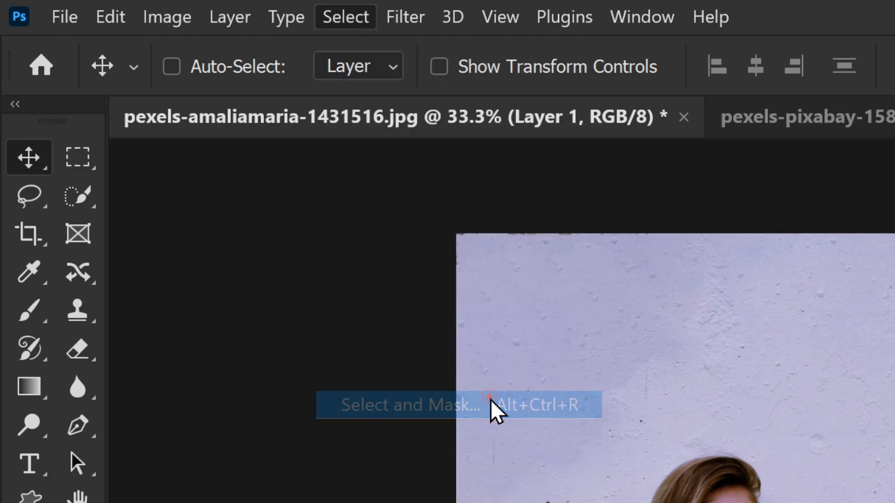
left_click(487, 407)
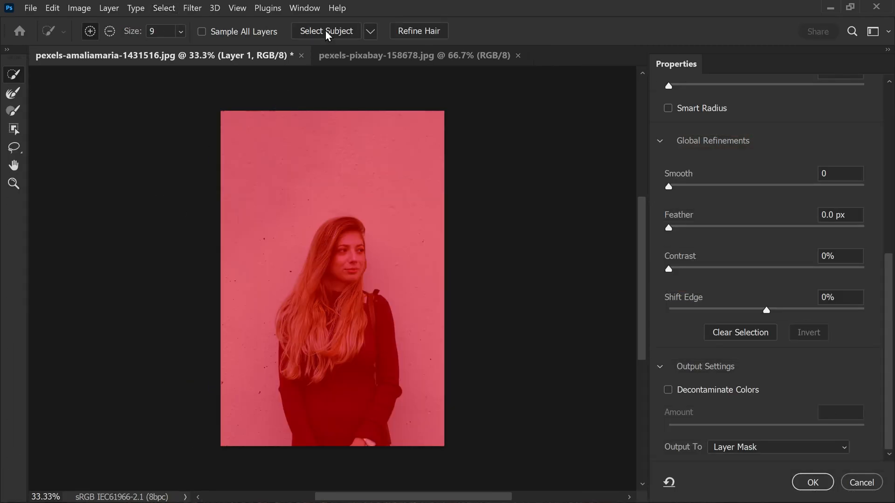
left_click(371, 31)
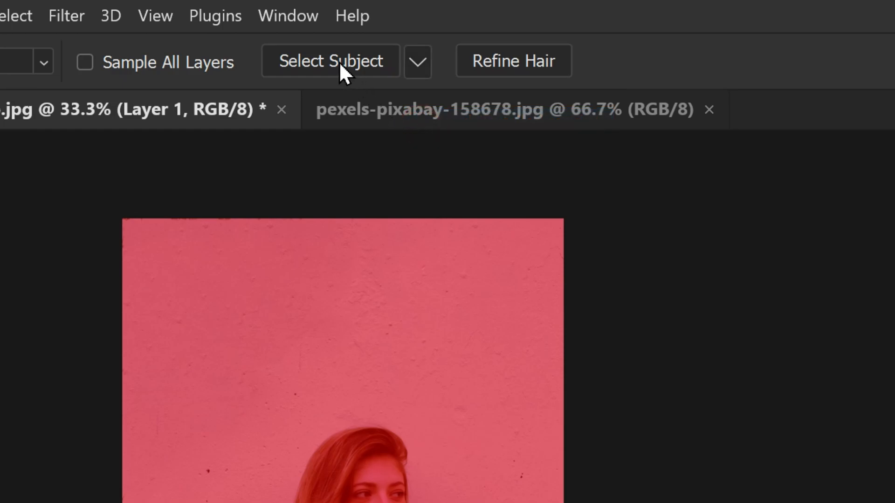
left_click(353, 62)
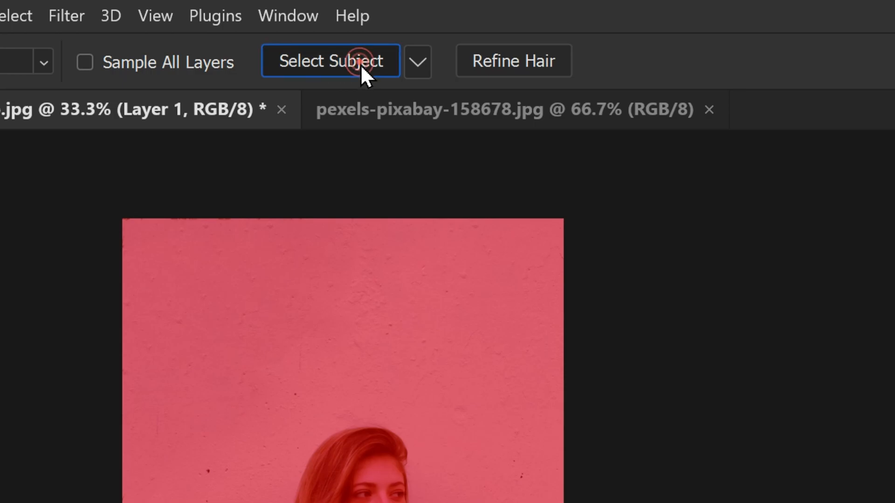
left_click(354, 61)
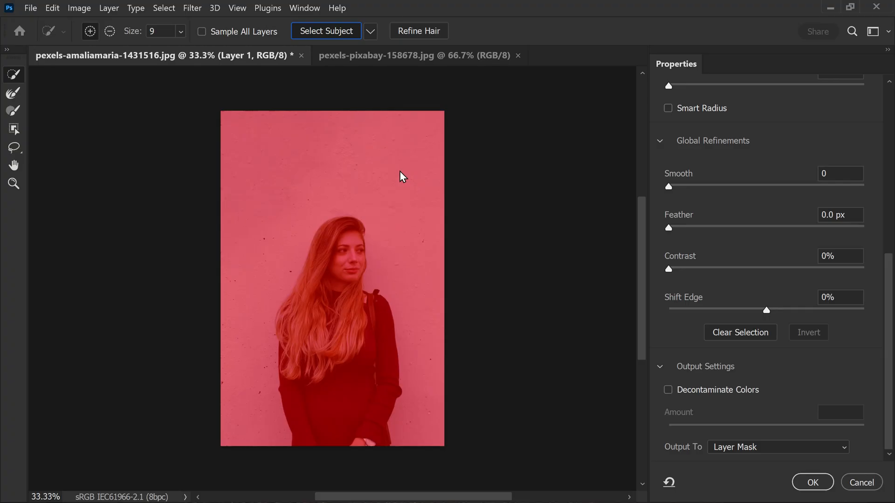
left_click(326, 31)
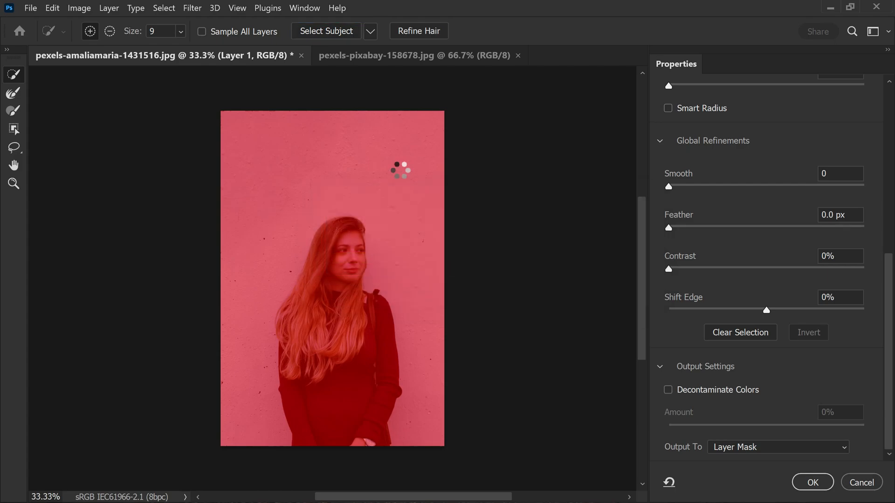
left_click(418, 30)
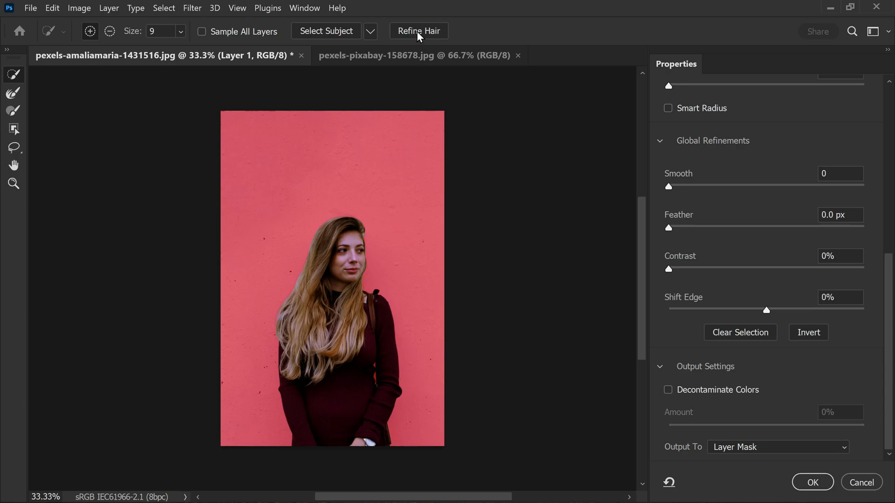
mouse_move(496, 315)
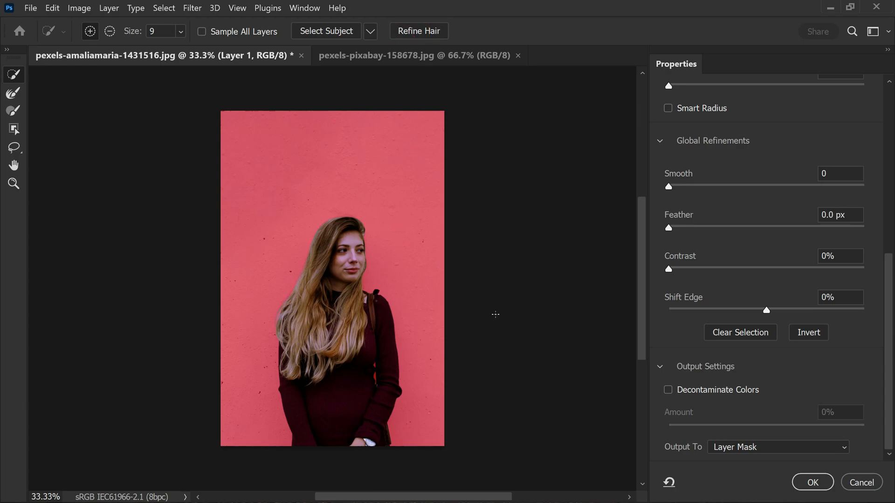
Output the cutout as New Layer with Layer Mask (Layer 1 copy) and restore Layer 1 visibility.
left_click(778, 447)
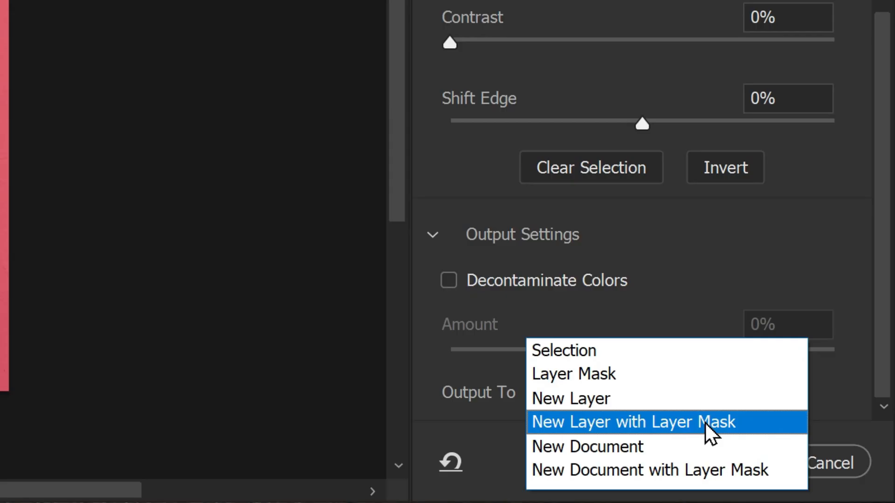
left_click(634, 422)
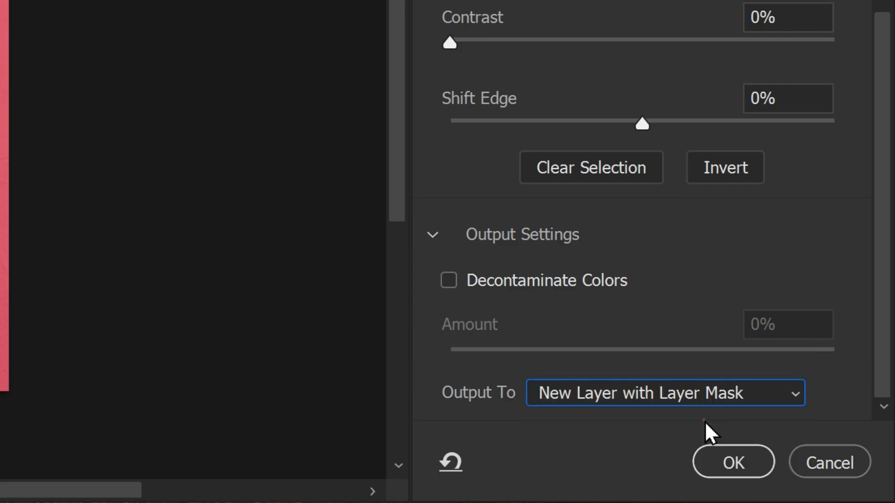
left_click(732, 462)
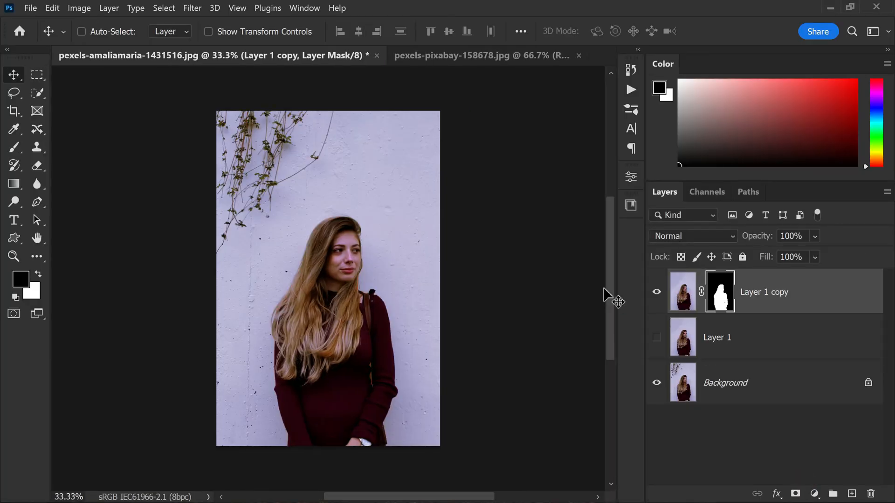
left_click(656, 338)
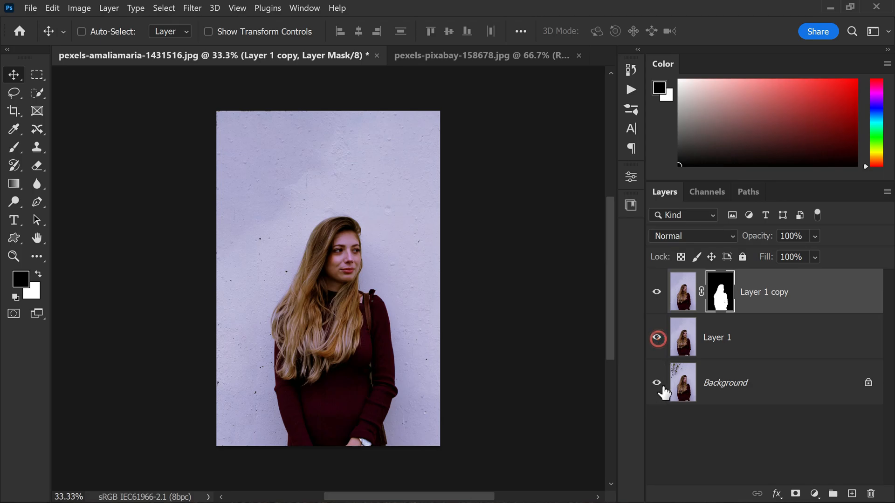
Hide the Background layer and scale the teal planks Layer 2 to cover the canvas.
left_click(481, 55)
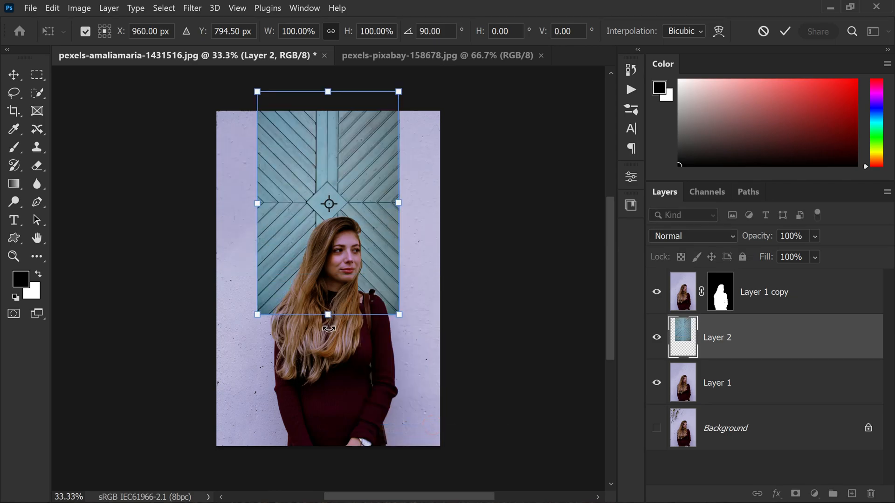
left_click_drag(398, 203, 439, 296)
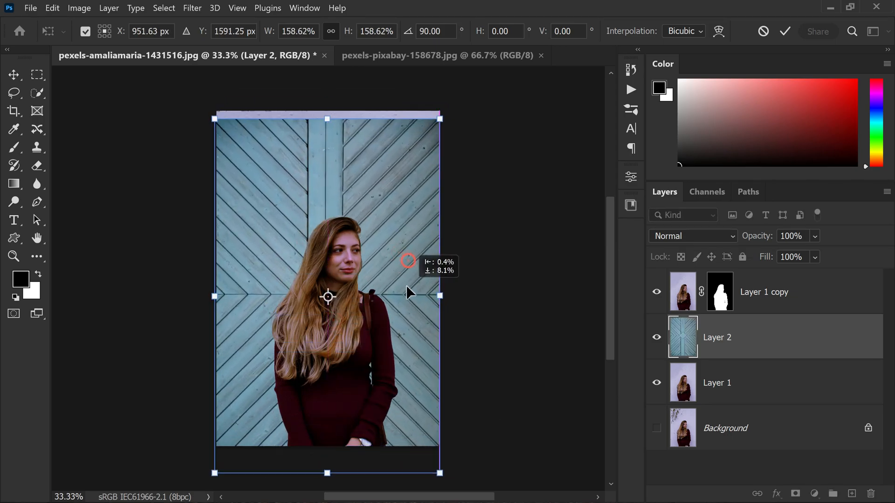
left_click_drag(408, 293, 394, 270)
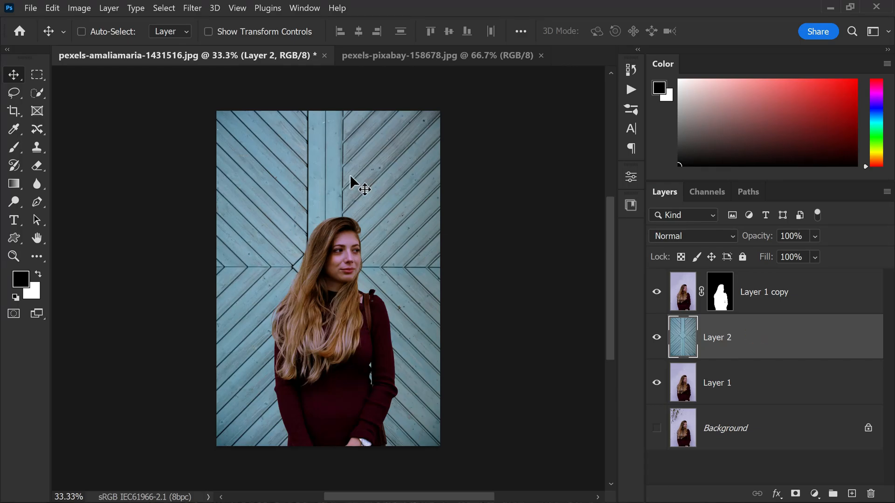
mouse_move(764, 397)
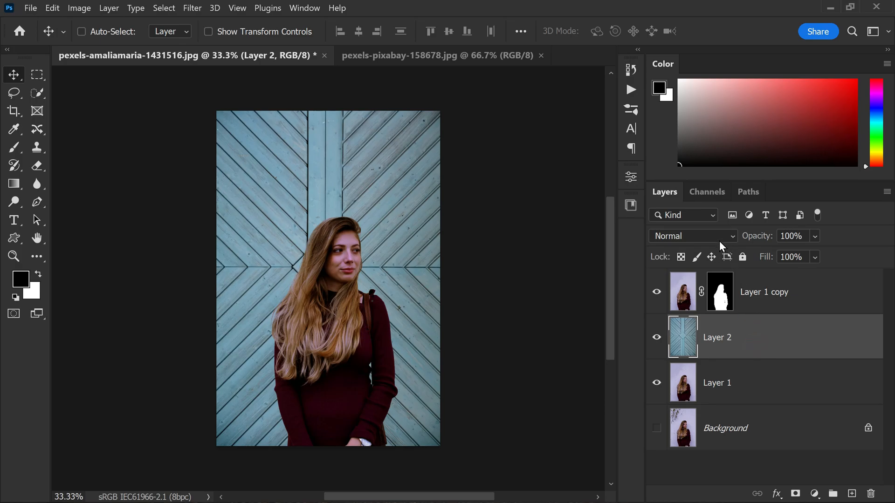
Set Layer 2 to Multiply and Apply Image an inverted merged copy into its mask.
left_click(693, 236)
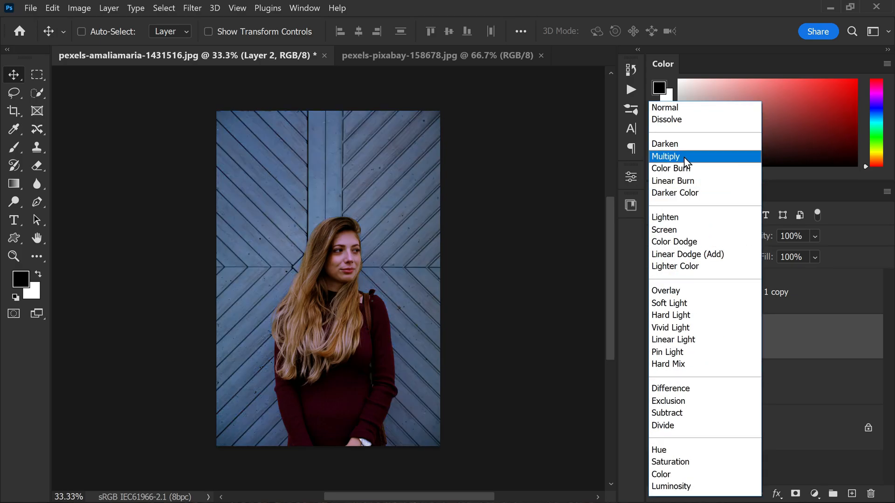
left_click(665, 157)
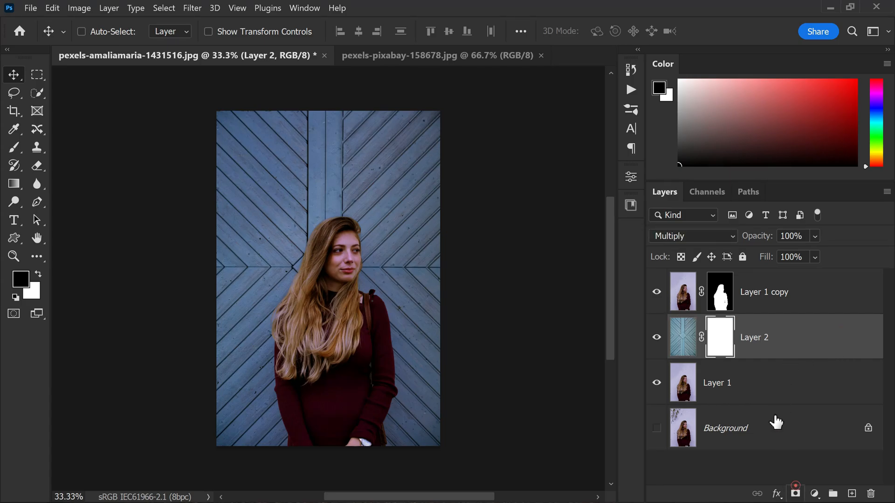
left_click(78, 8)
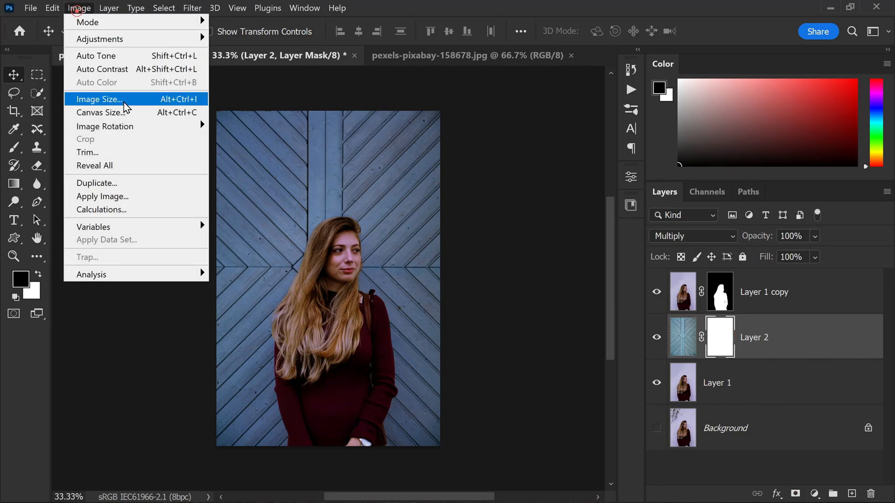
mouse_move(154, 203)
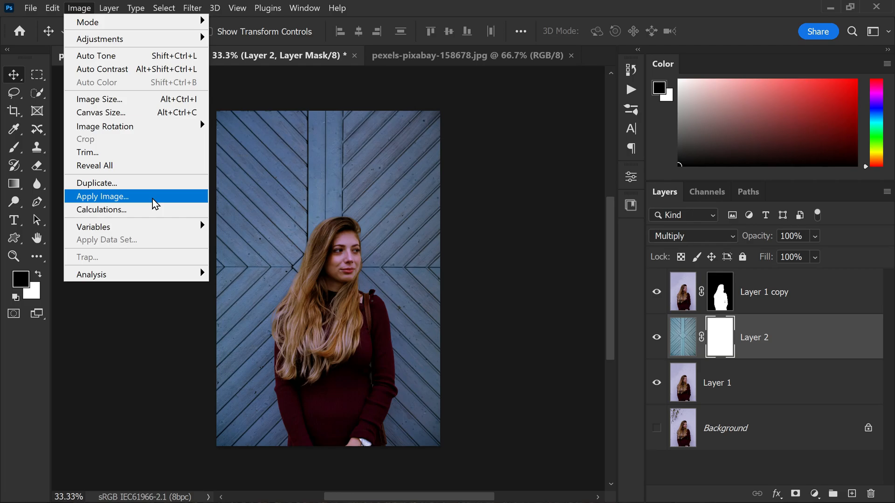
left_click(100, 195)
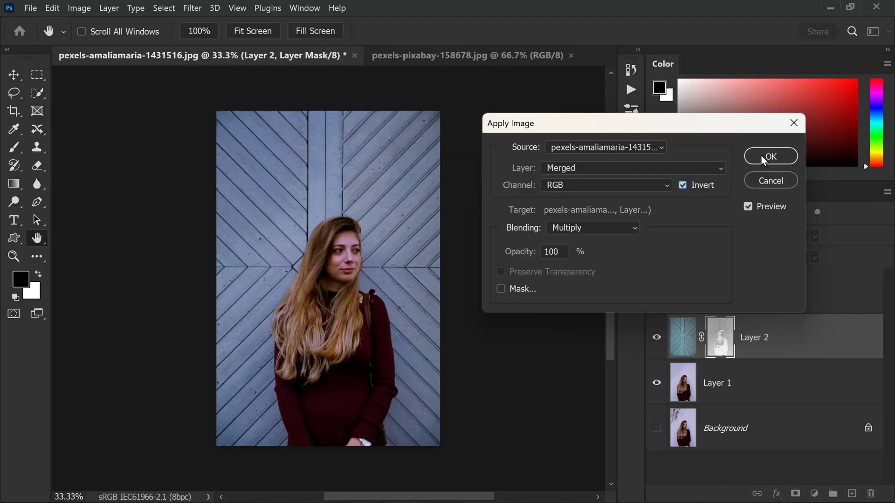
left_click(770, 157)
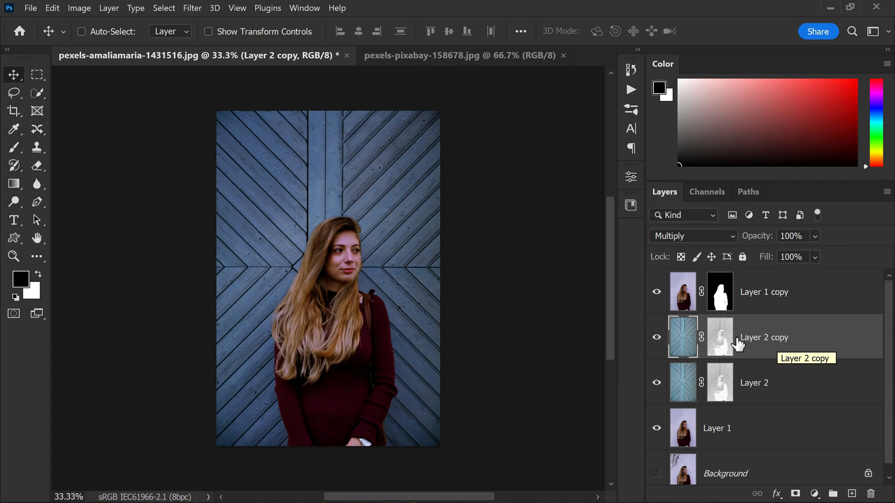
Set Layer 2 copy to Screen with an inverted mask and group both wood layers as Group 1.
left_click(691, 236)
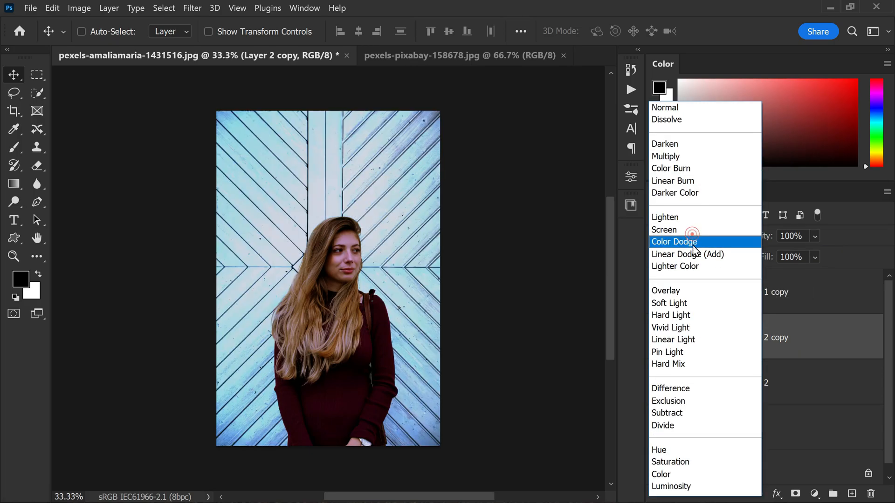
left_click(664, 229)
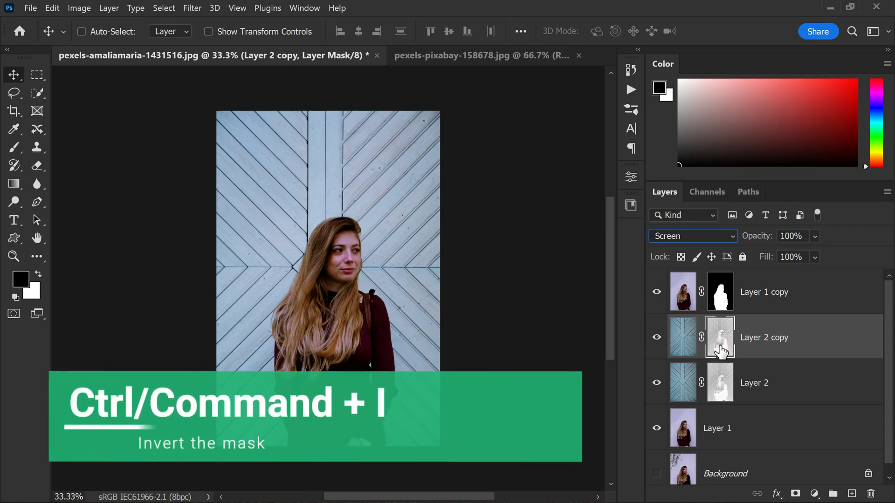
left_click(83, 32)
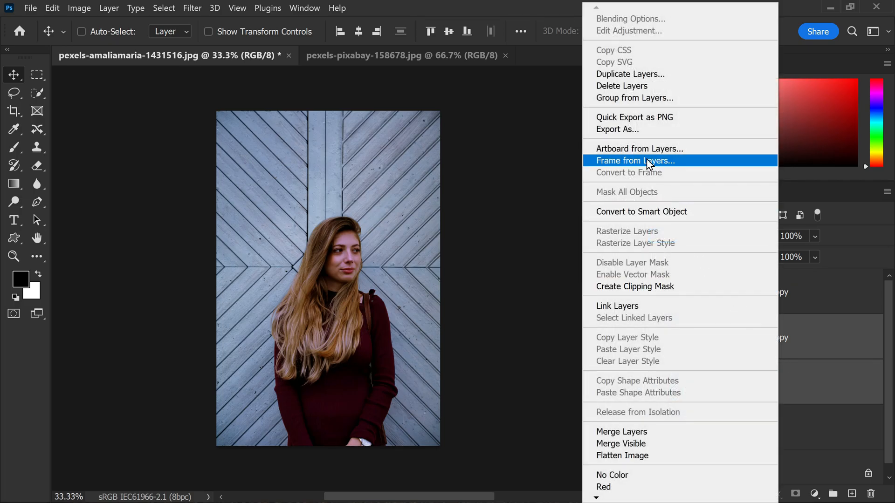
left_click(635, 97)
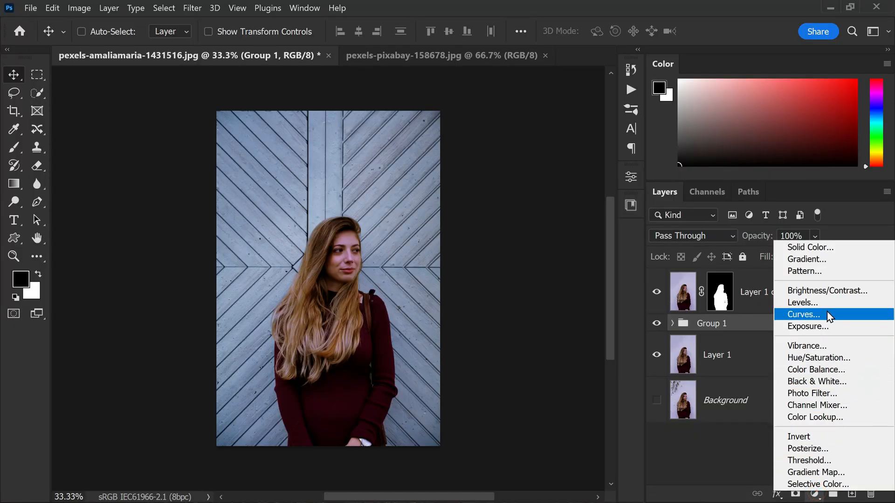
Add a Curves 1 adjustment with the midtone point pulled down to darken the composite.
left_click(803, 315)
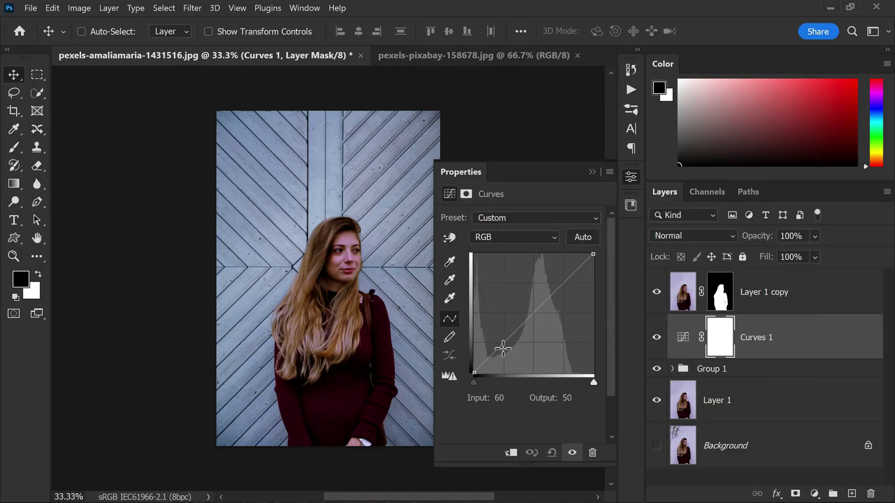
left_click_drag(502, 347, 511, 358)
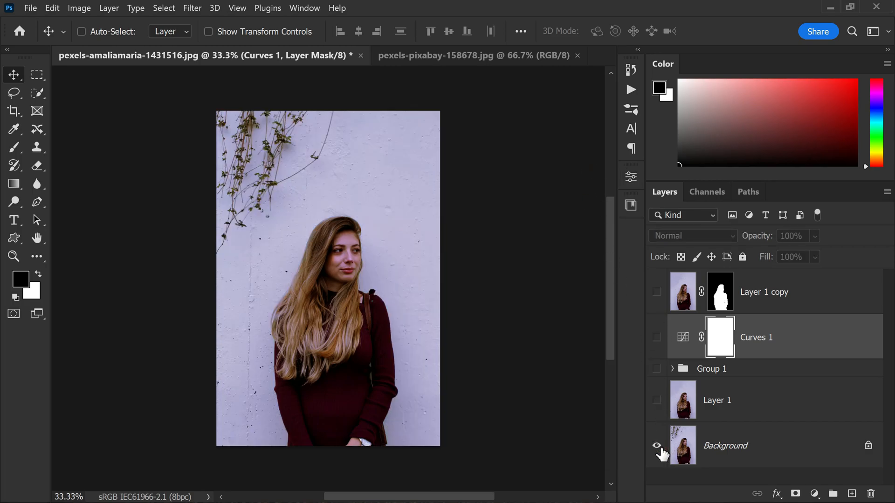
left_click(656, 446)
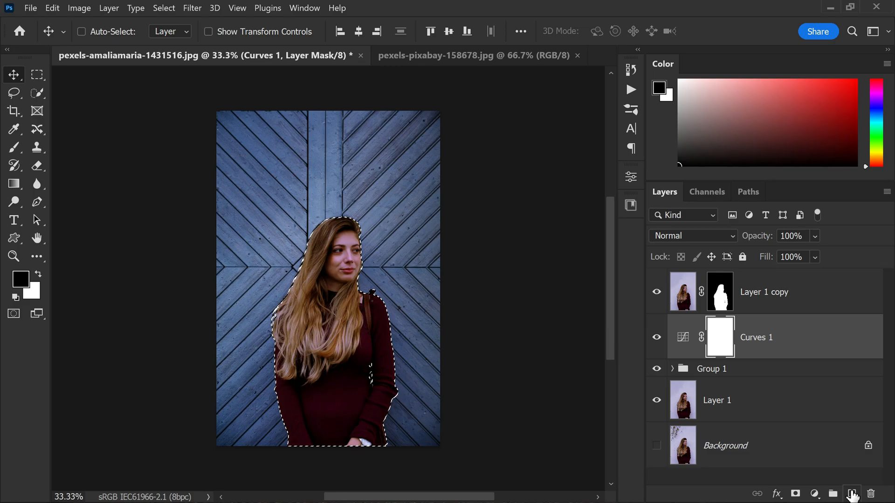
Create an empty Layer 3 above Curves 1 for the woman's shadow.
left_click(851, 493)
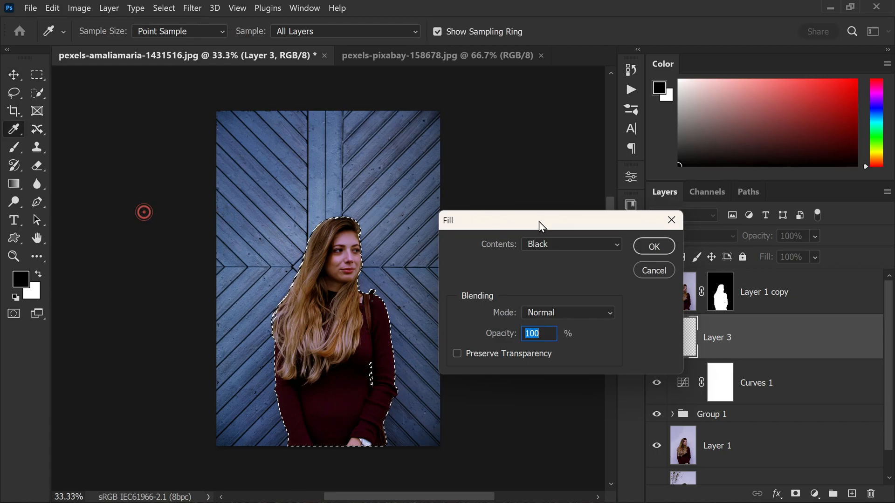
Fill the woman's outline black on Layer 3 and Gaussian-blur it to about 136 px.
left_click(653, 246)
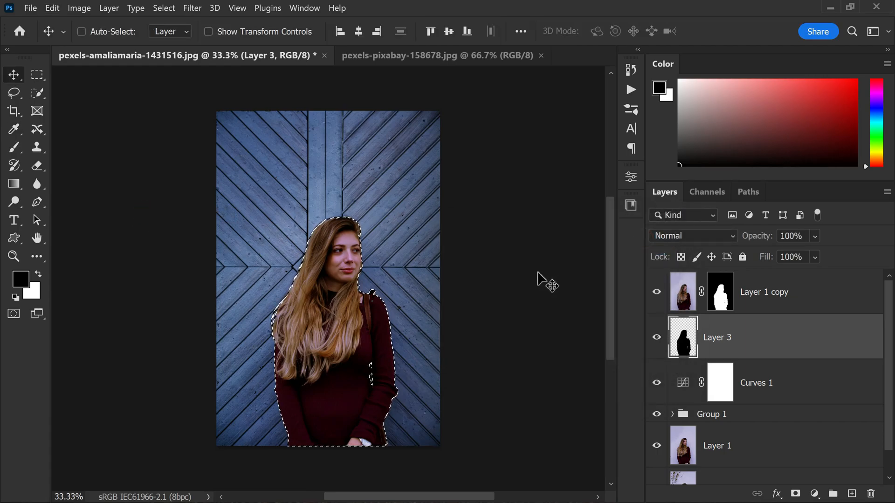
mouse_move(588, 331)
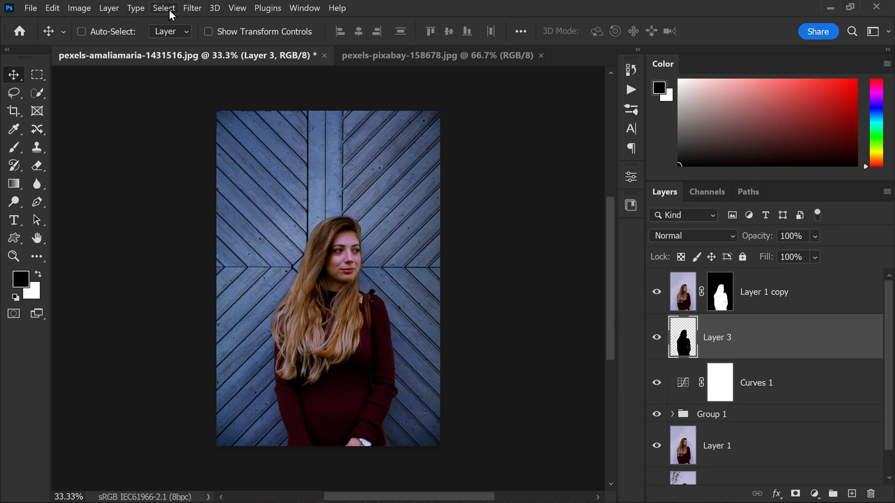
left_click(192, 7)
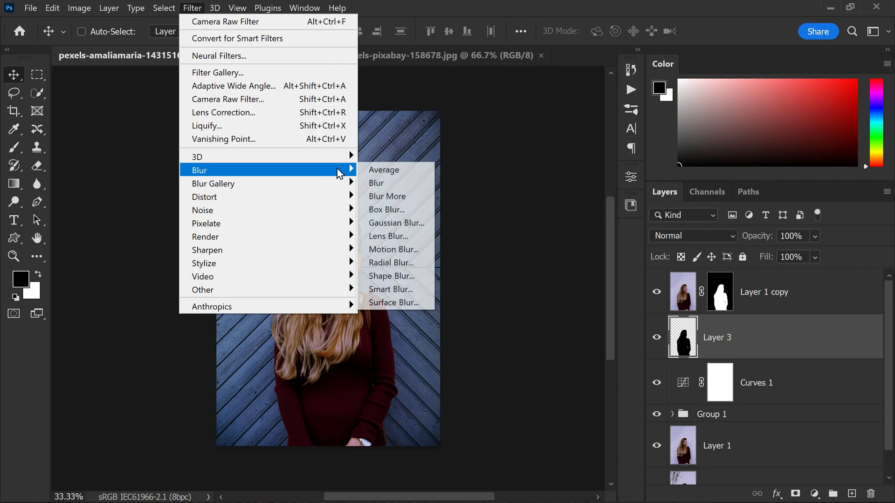
left_click(396, 223)
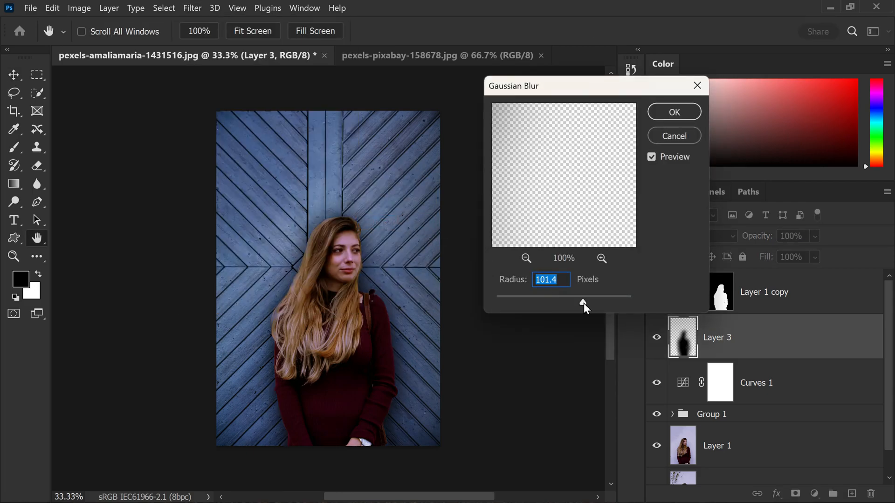
left_click_drag(581, 297, 591, 299)
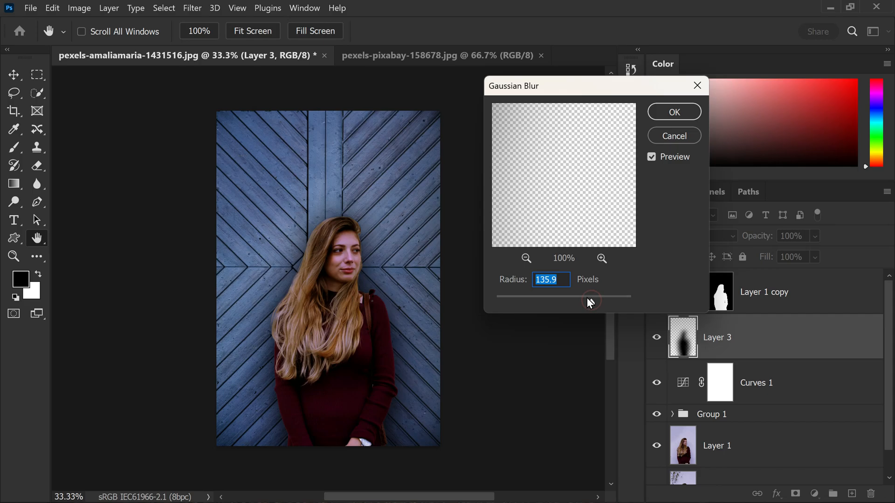
mouse_move(631, 177)
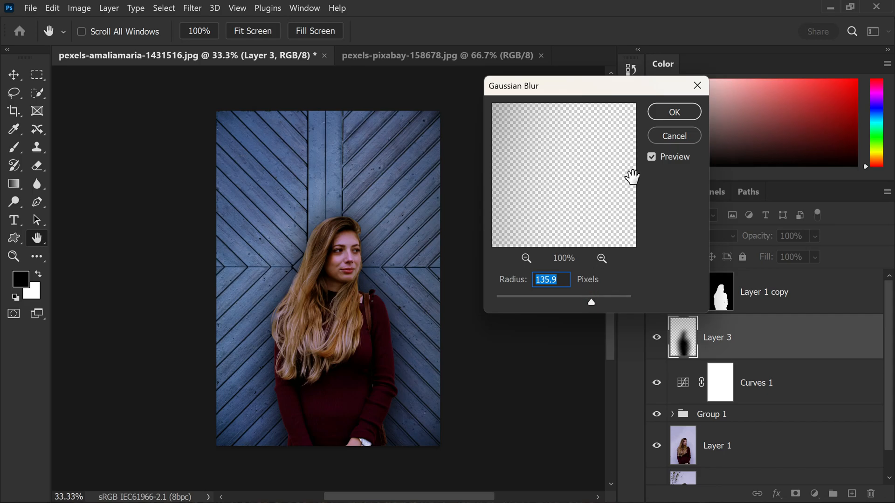
left_click(673, 111)
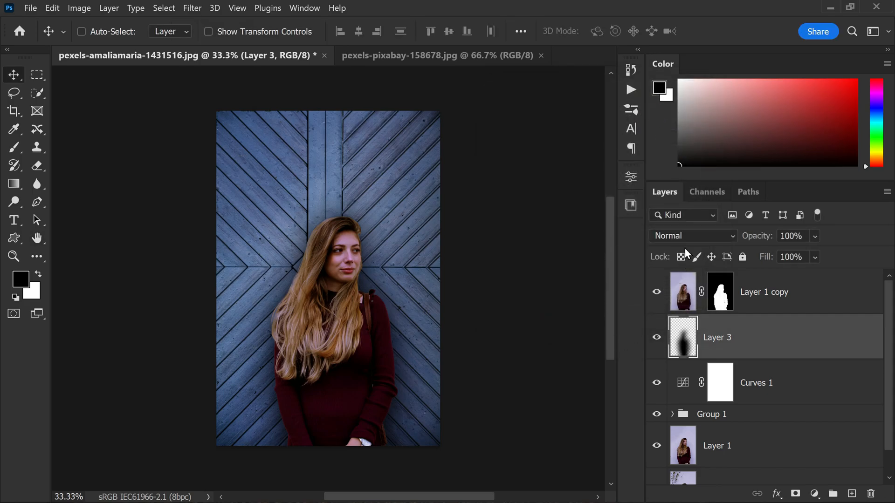
Set the shadow Layer 3 blend mode to Soft Light.
left_click(692, 235)
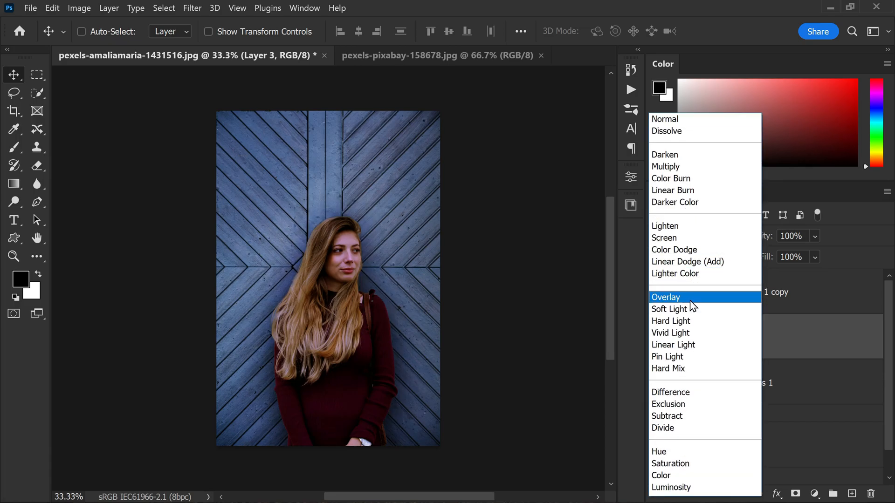
mouse_move(691, 298)
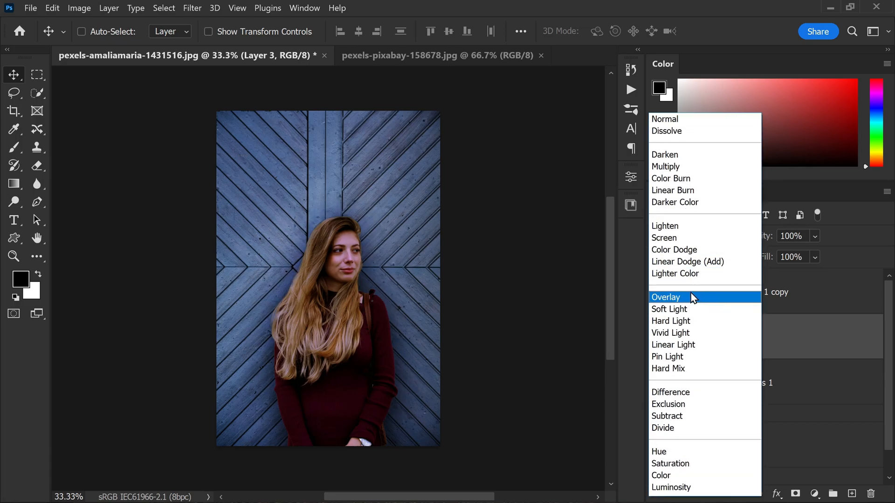
left_click(669, 308)
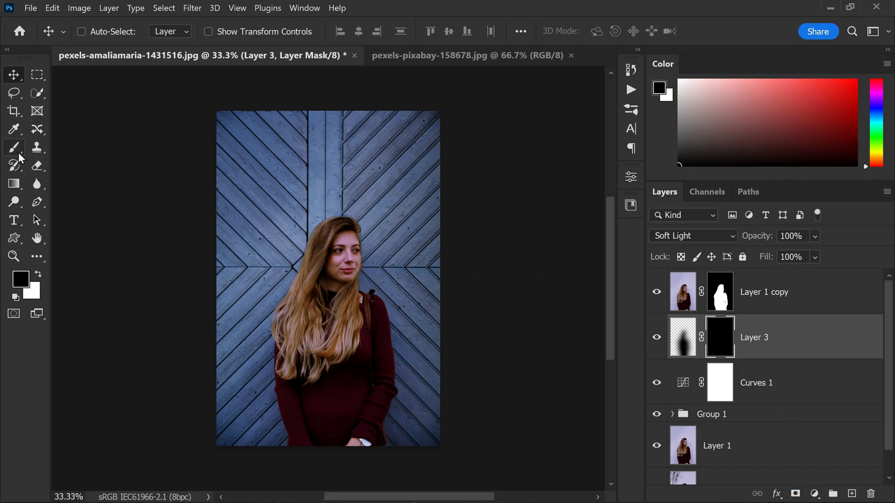
Paint white at 10% flow on Layer 3's mask behind the woman to reveal the soft shadow.
left_click(14, 148)
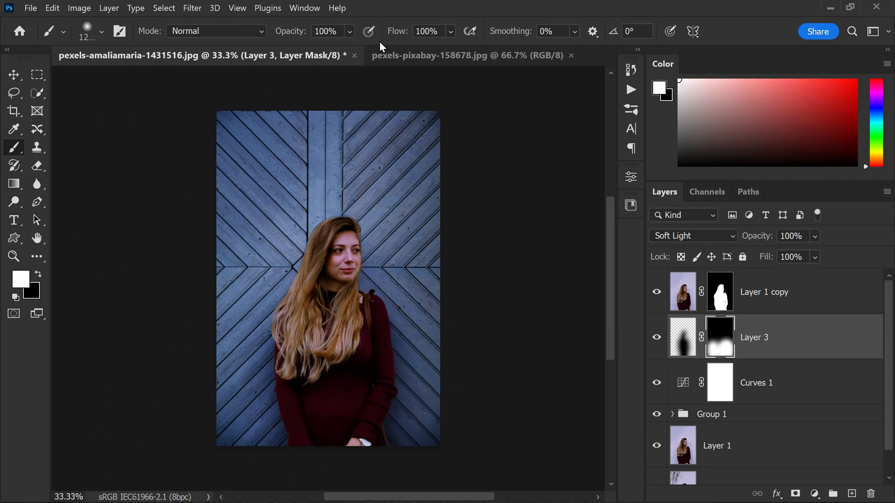
left_click(431, 32)
type("10")
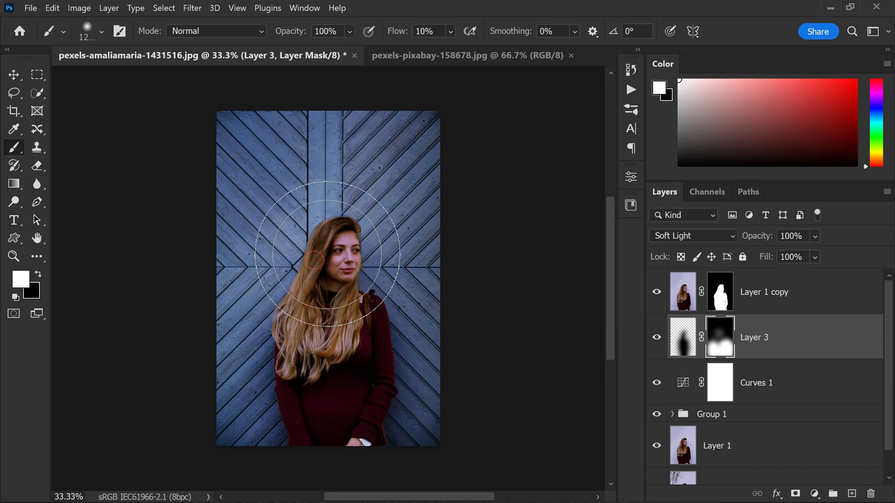
mouse_move(466, 74)
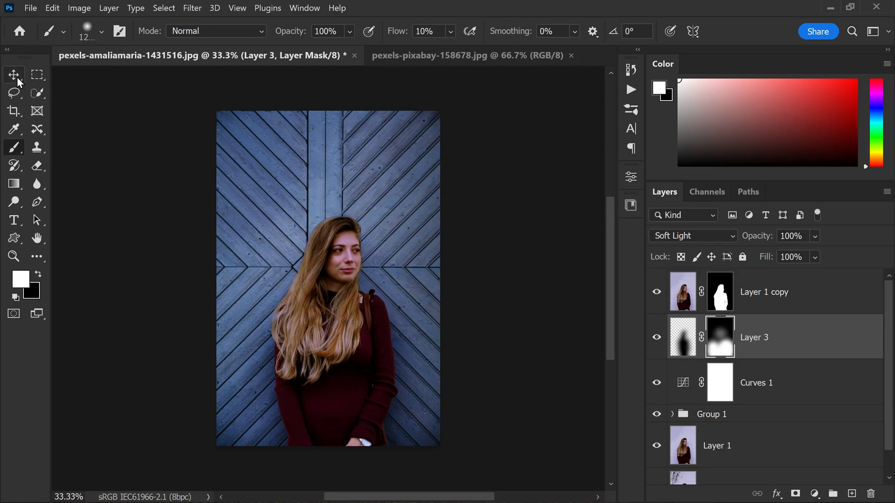
left_click(14, 74)
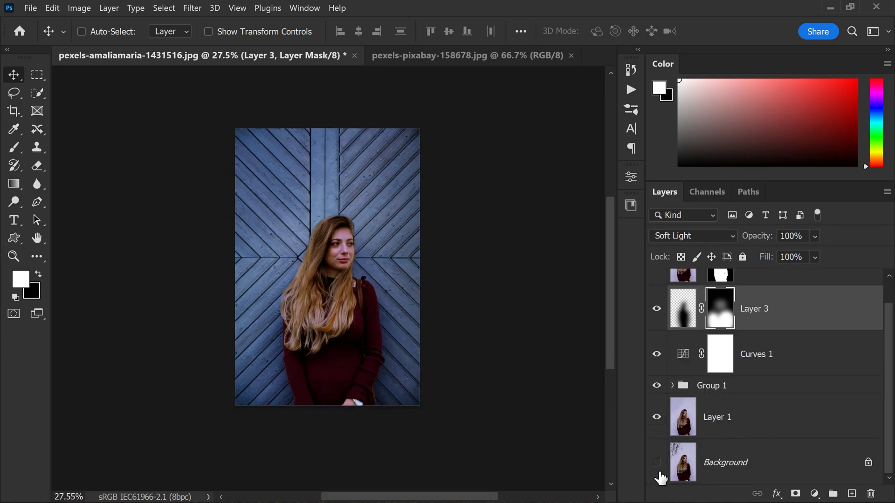
Toggle the background photo's visibility, then stamp all visible layers into merged Layer 4.
left_click(656, 463)
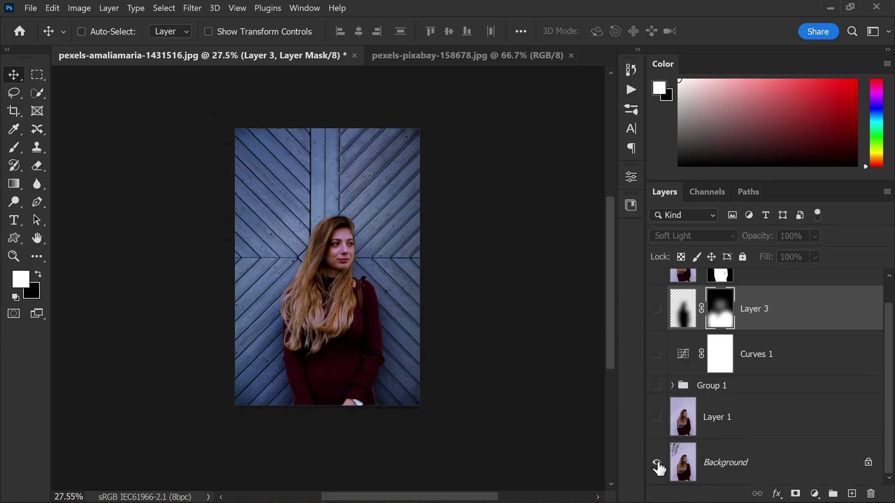
left_click(655, 463)
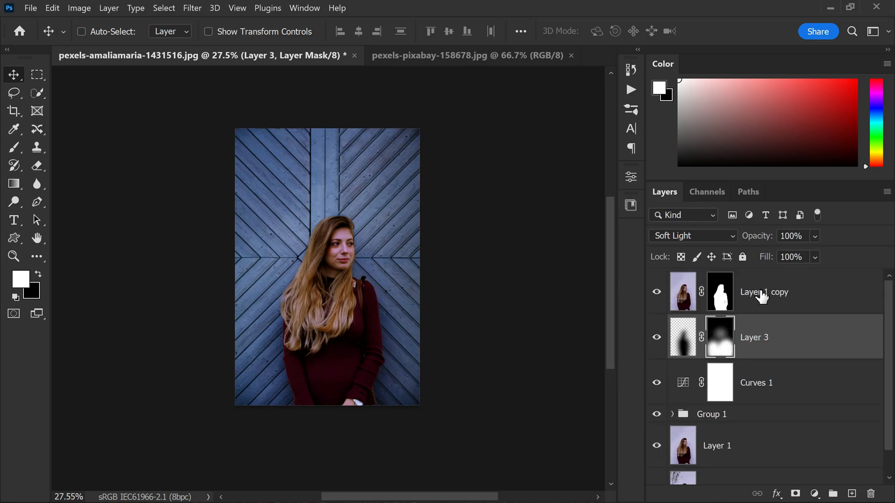
key("ctrl+shift+alt+e")
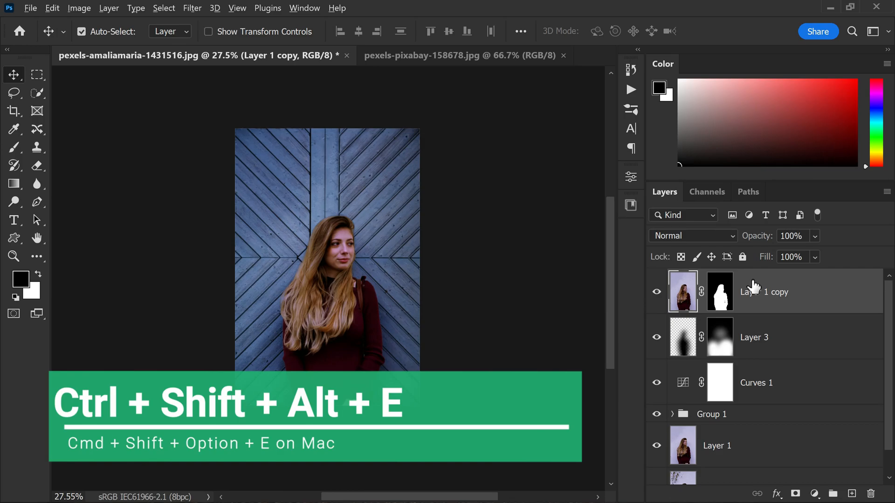
key("ctrl+shift+alt+e")
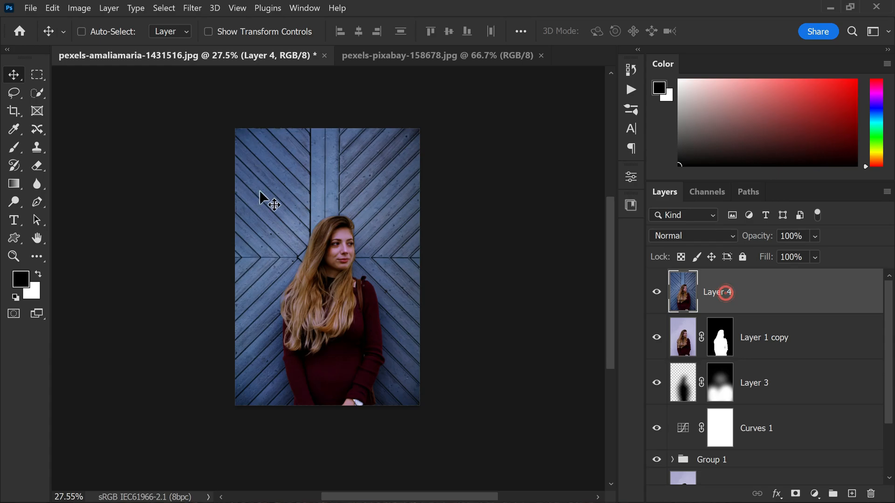
Convert Layer 4 to a Smart Object and adjust Camera Raw tone: exposure +0.55, highlights −40, shadows +37.
right_click(718, 292)
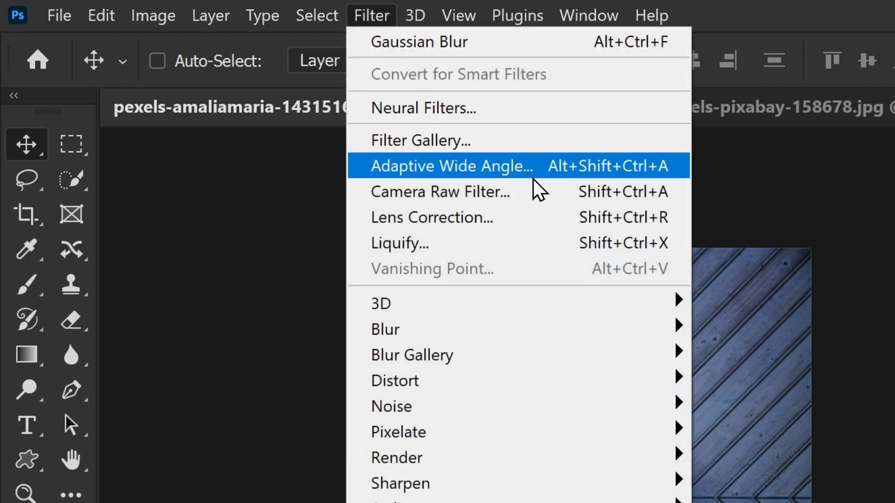
mouse_move(544, 203)
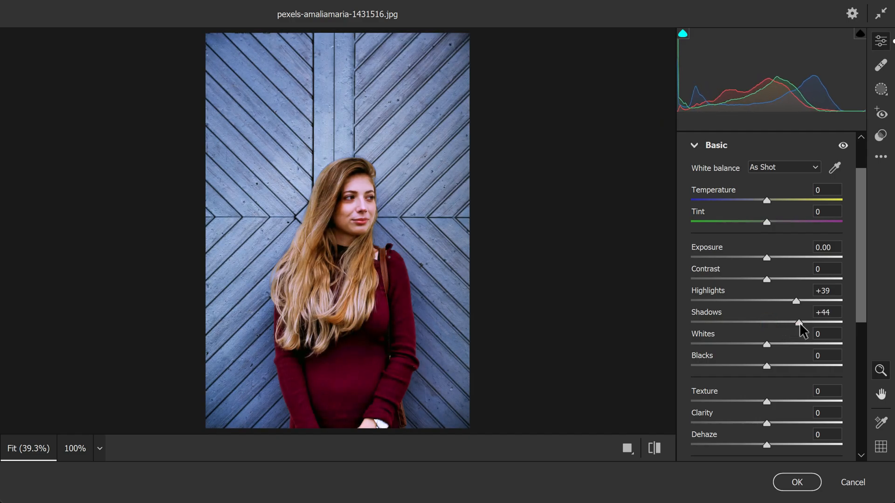
left_click_drag(795, 301, 736, 301)
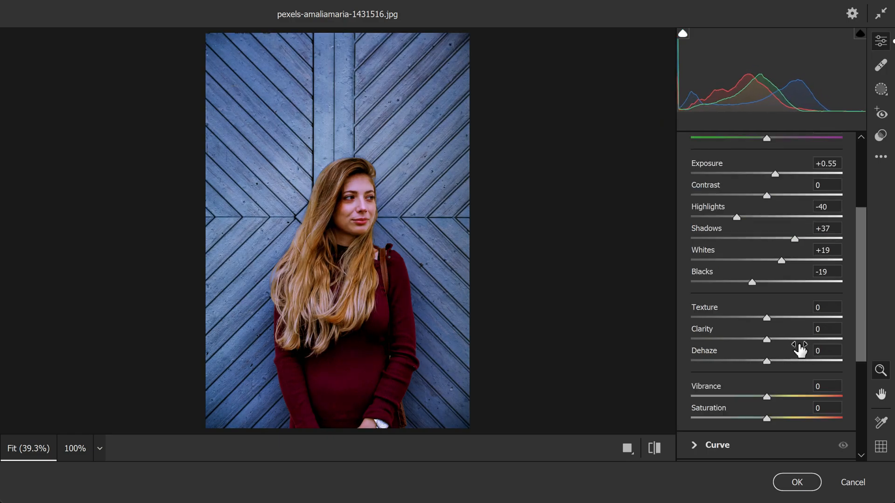
In Camera Raw Effects, set Vignetting to −23 and Grain to 10.
scroll("down", 3)
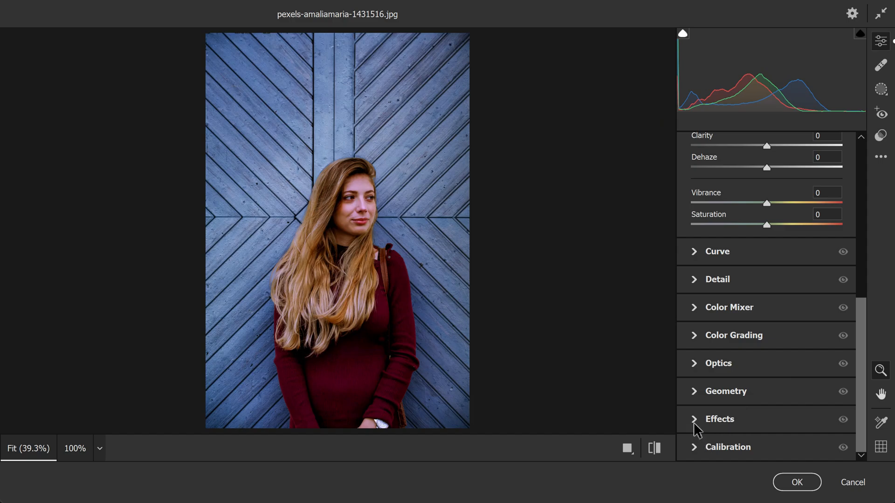
left_click(719, 420)
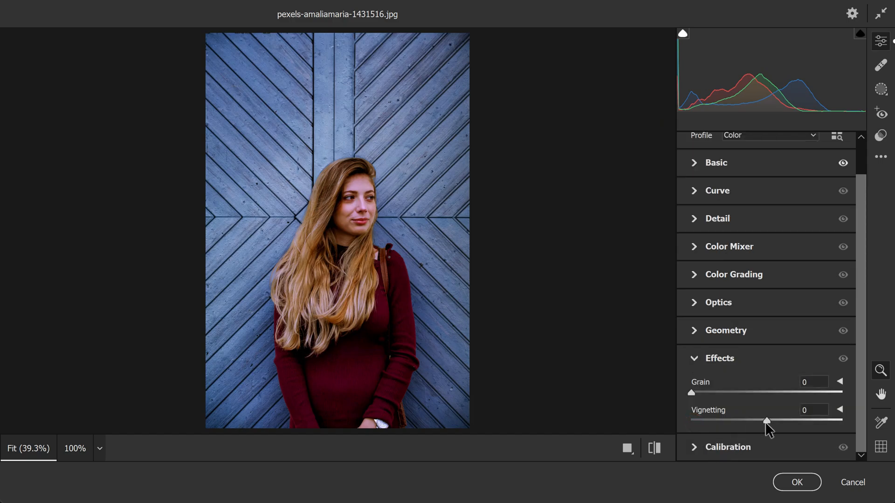
left_click_drag(766, 420, 756, 421)
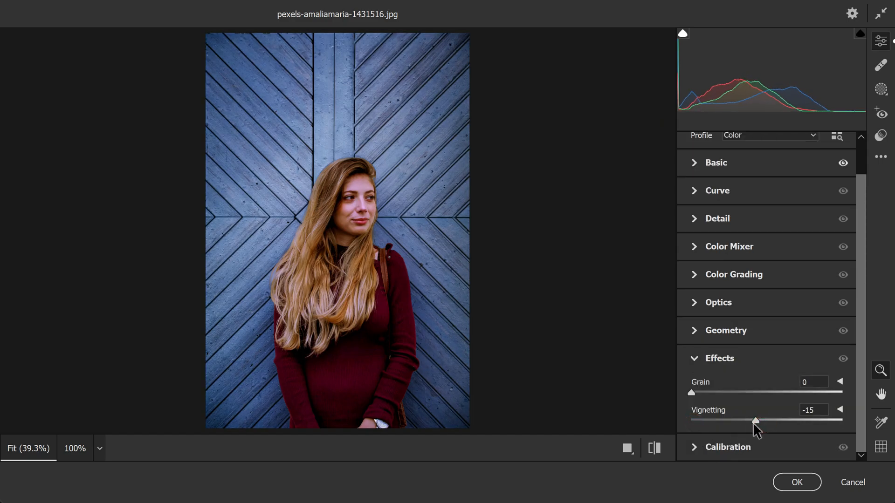
left_click_drag(756, 420, 751, 420)
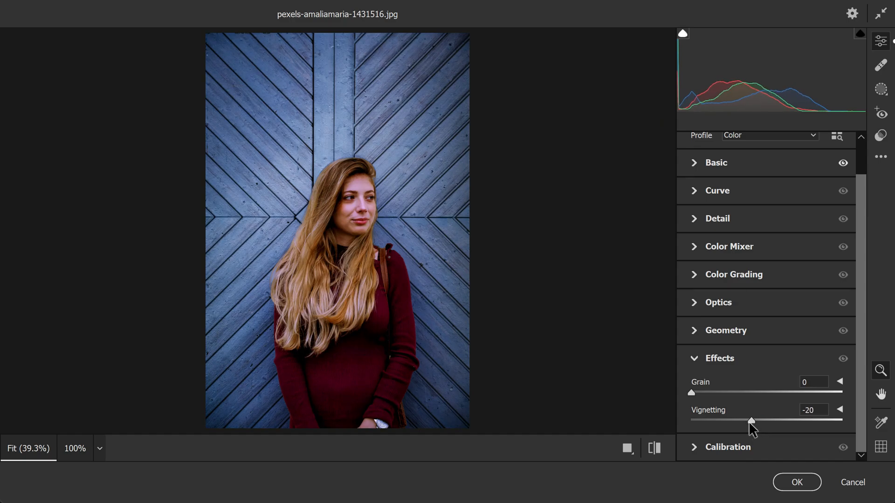
left_click_drag(752, 421, 748, 420)
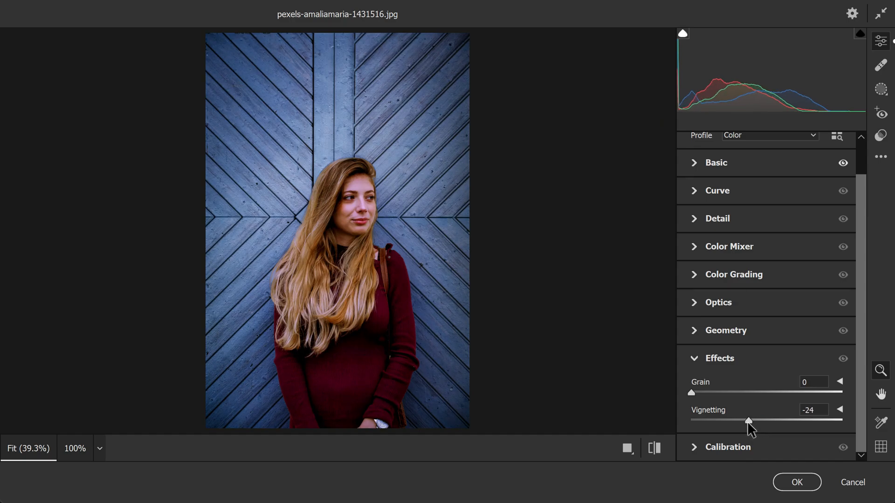
left_click_drag(748, 420, 749, 421)
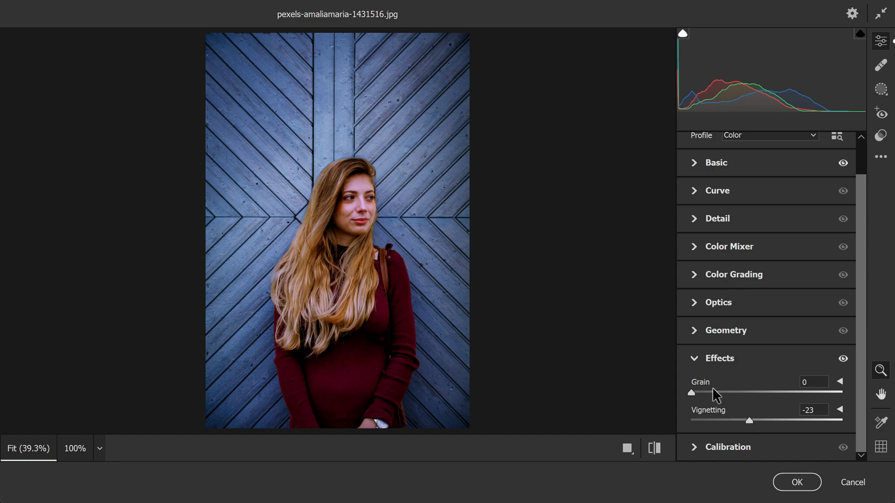
left_click_drag(690, 392, 706, 392)
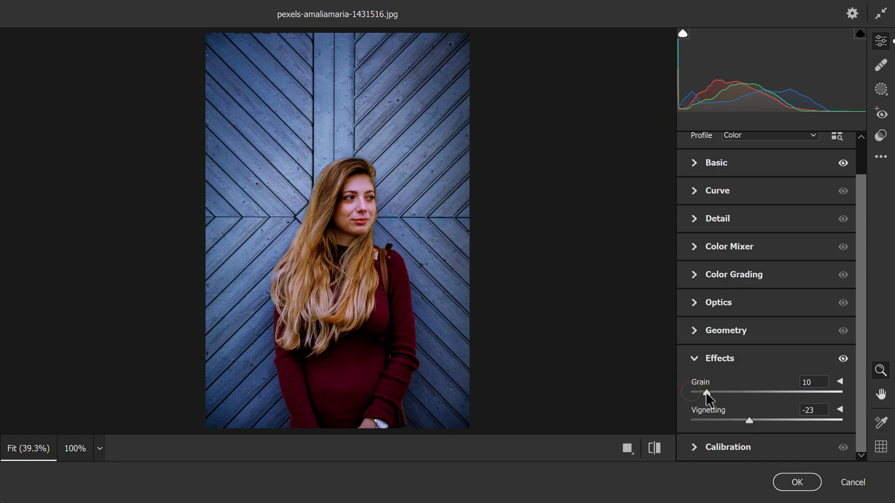
mouse_move(717, 379)
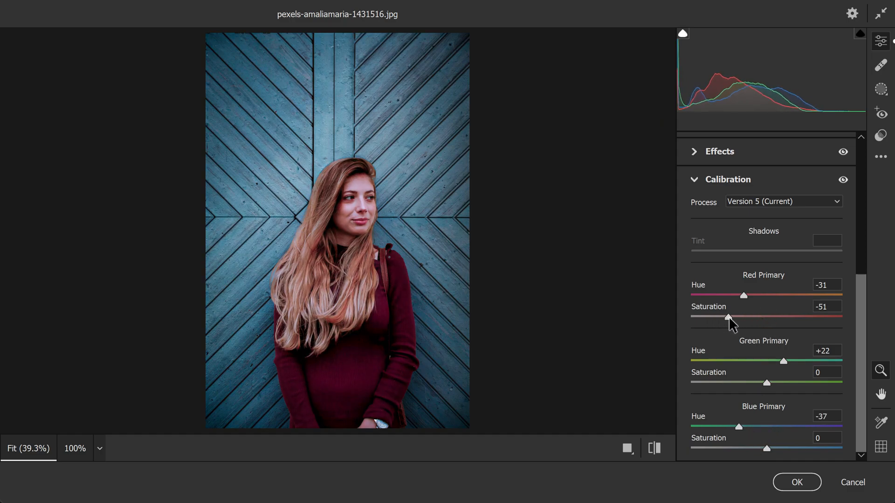
Shift calibration primaries: red saturation −60, green saturation +55, blue hue −8 and saturation −27.
left_click_drag(728, 317, 733, 316)
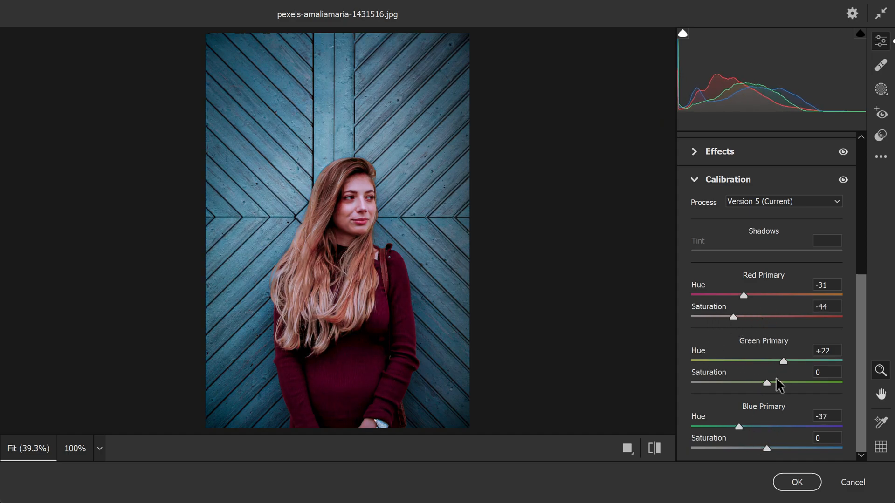
left_click_drag(766, 383, 812, 383)
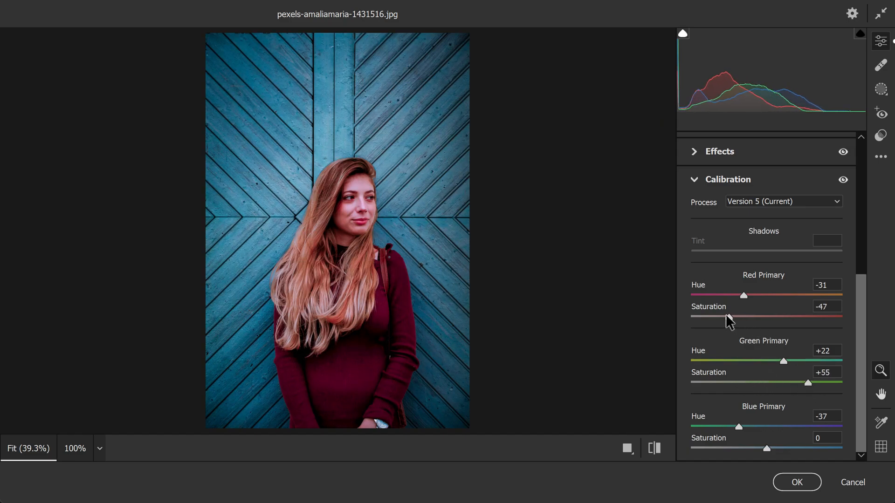
left_click_drag(728, 316, 720, 317)
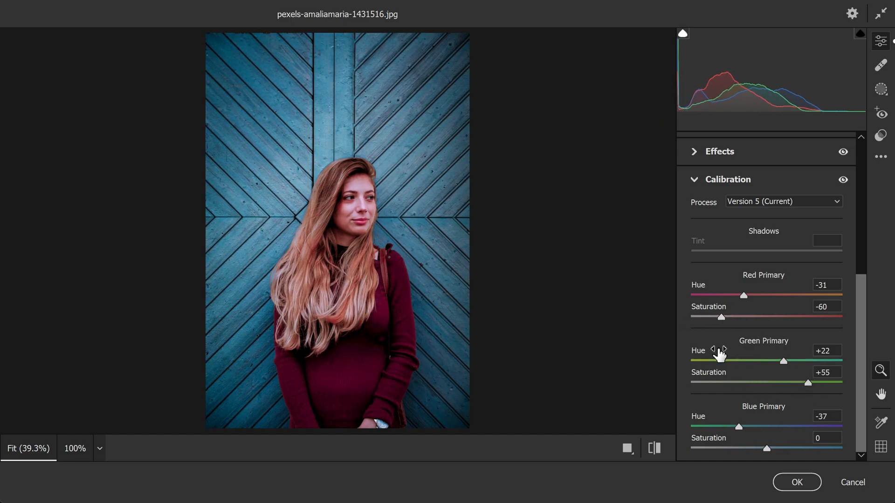
left_click_drag(766, 448, 735, 448)
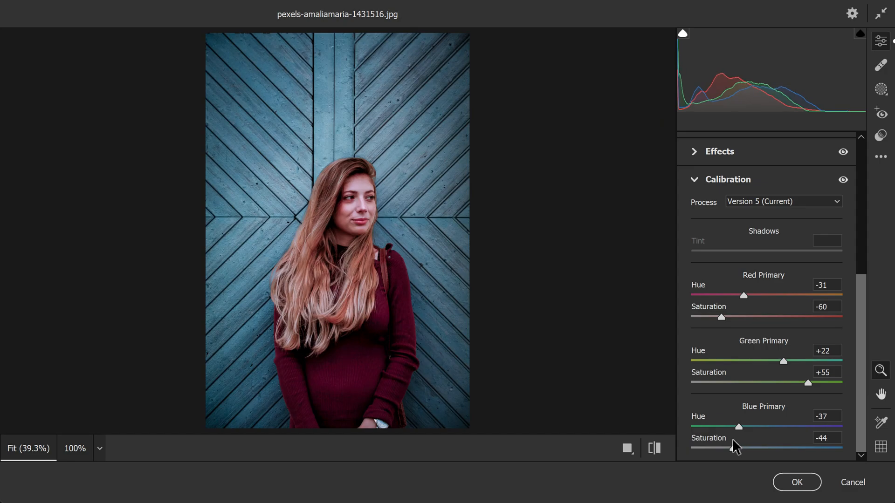
left_click_drag(738, 426, 760, 425)
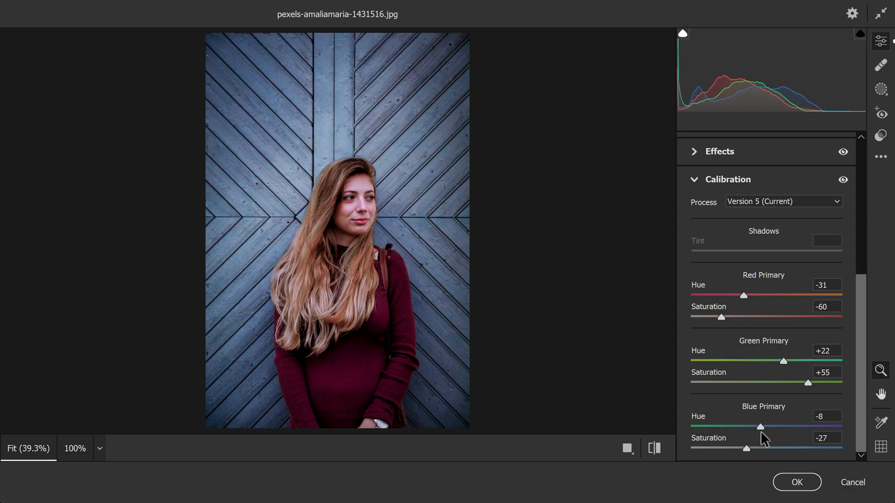
left_click_drag(760, 427, 746, 427)
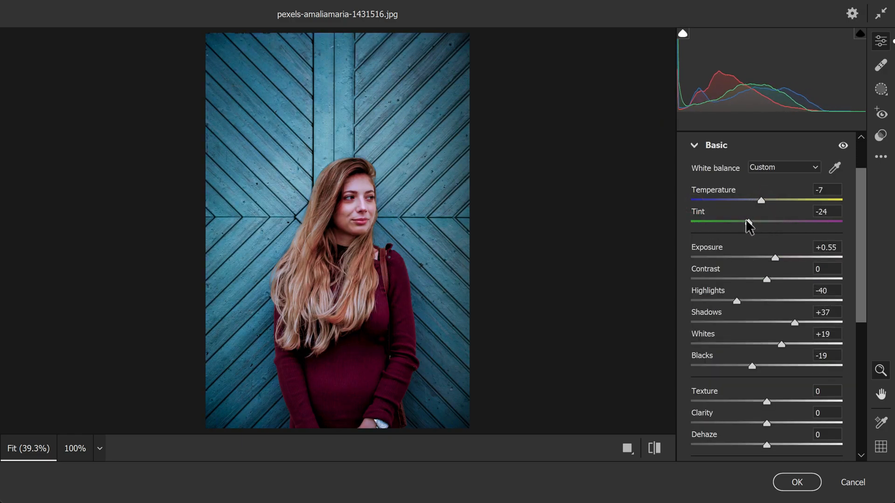
Push Tint to −31, deepen Vignetting to −41, and commit the Camera Raw grade to Layer 4.
left_click_drag(747, 221, 743, 222)
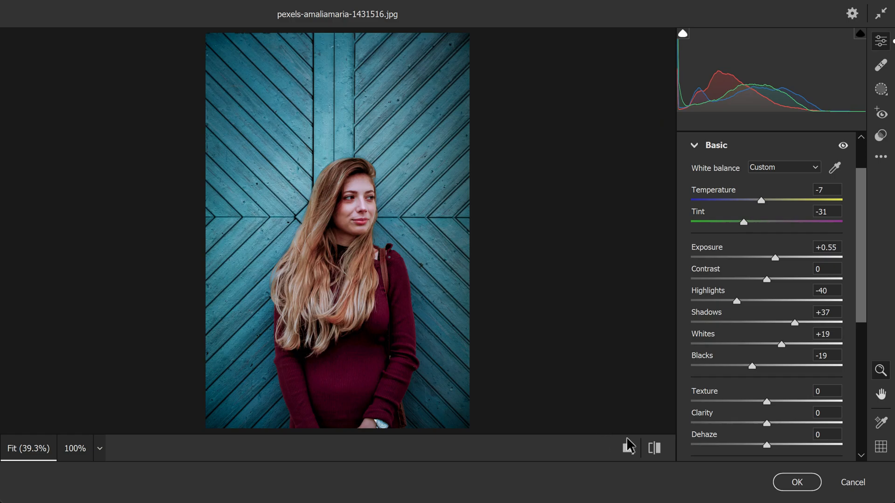
scroll("down", 3)
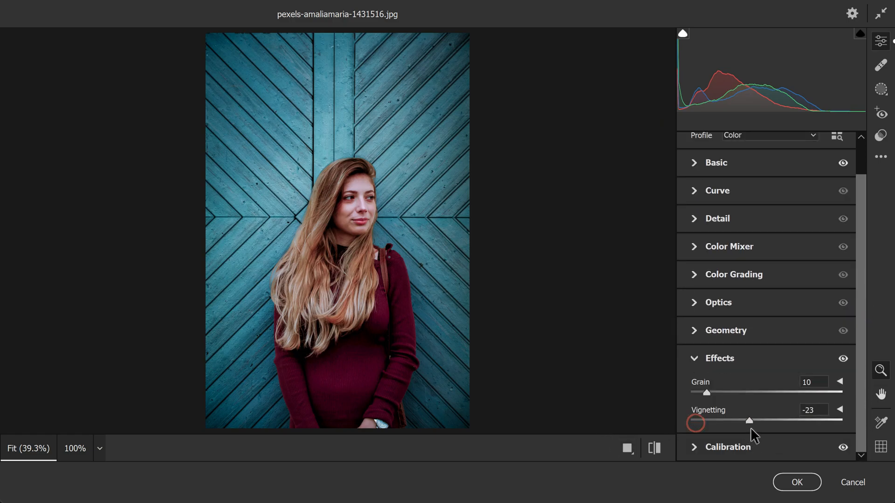
left_click_drag(749, 420, 734, 420)
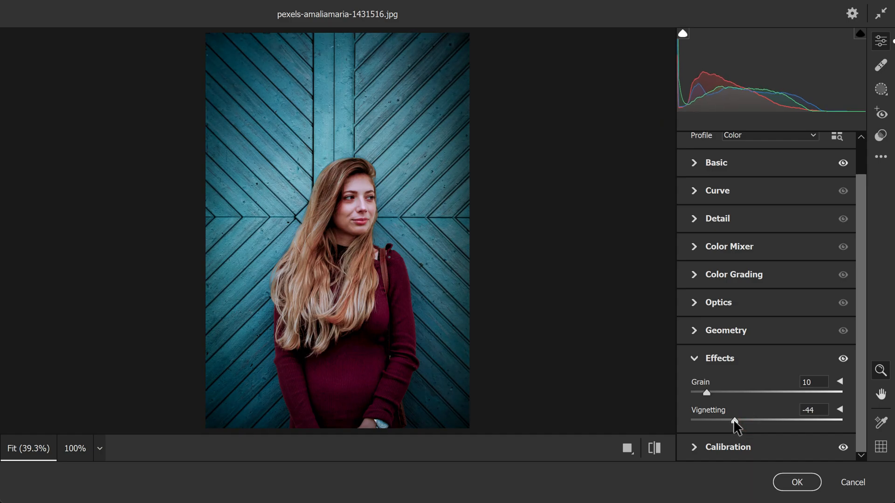
left_click_drag(733, 420, 736, 421)
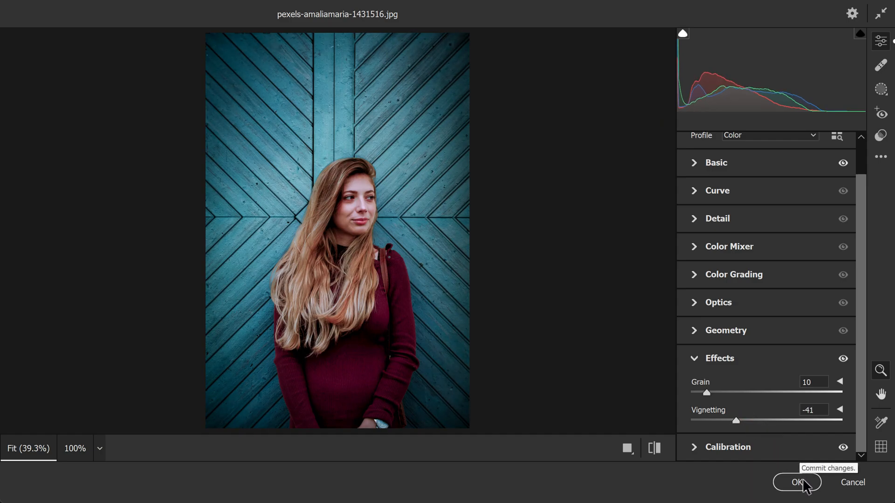
left_click(799, 483)
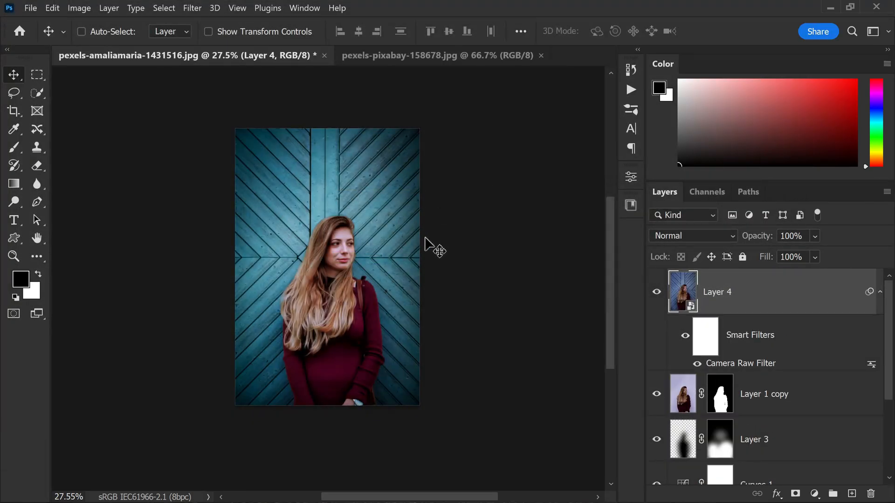
Hide the original Background layer so only the graded composite shows.
scroll("down", 3)
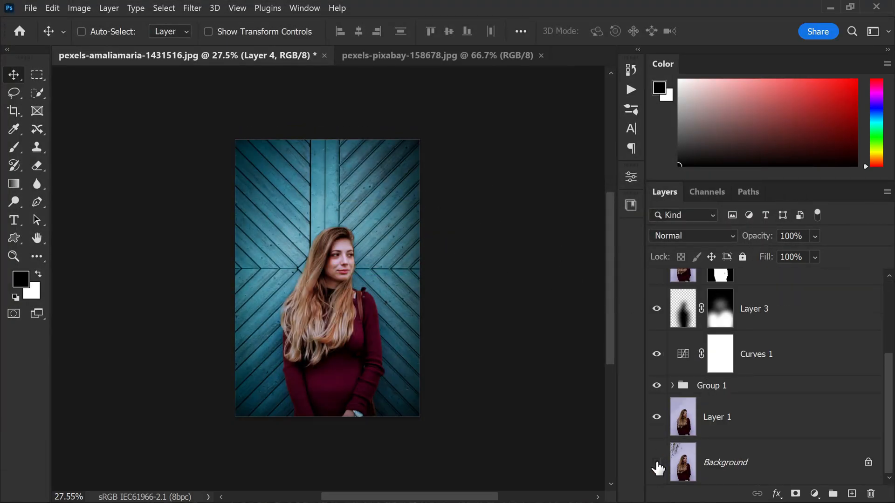
left_click(656, 462)
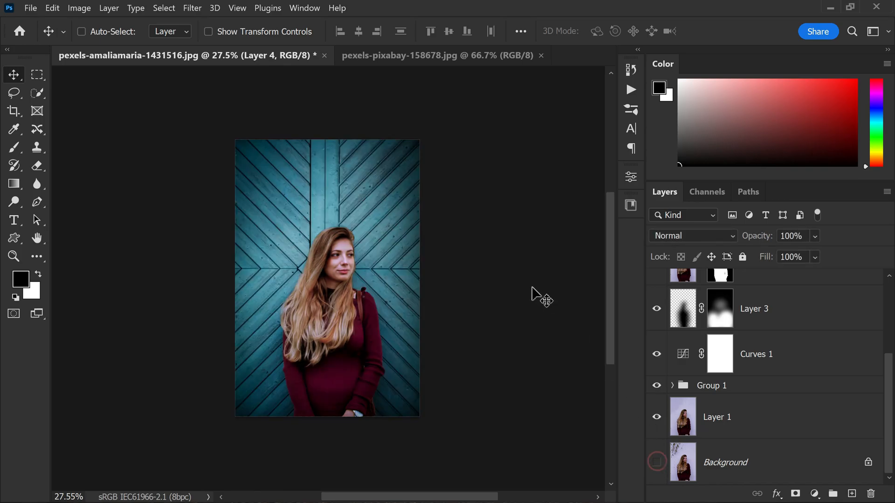
left_click(656, 461)
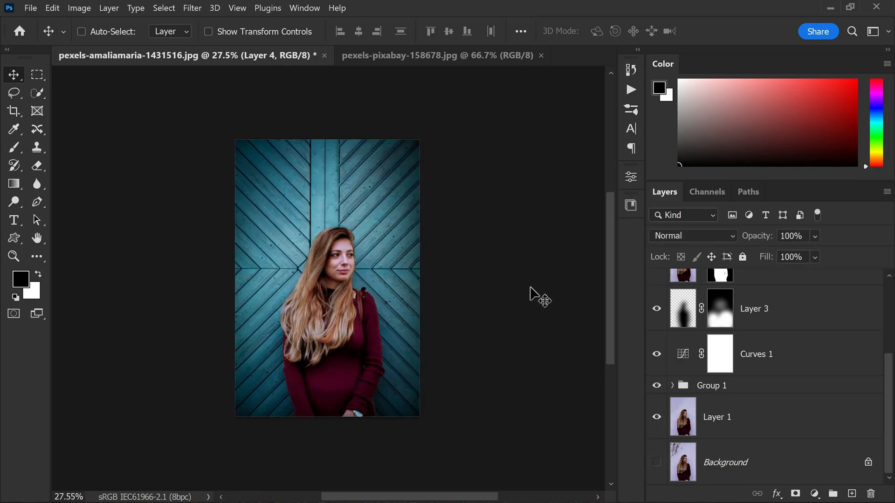